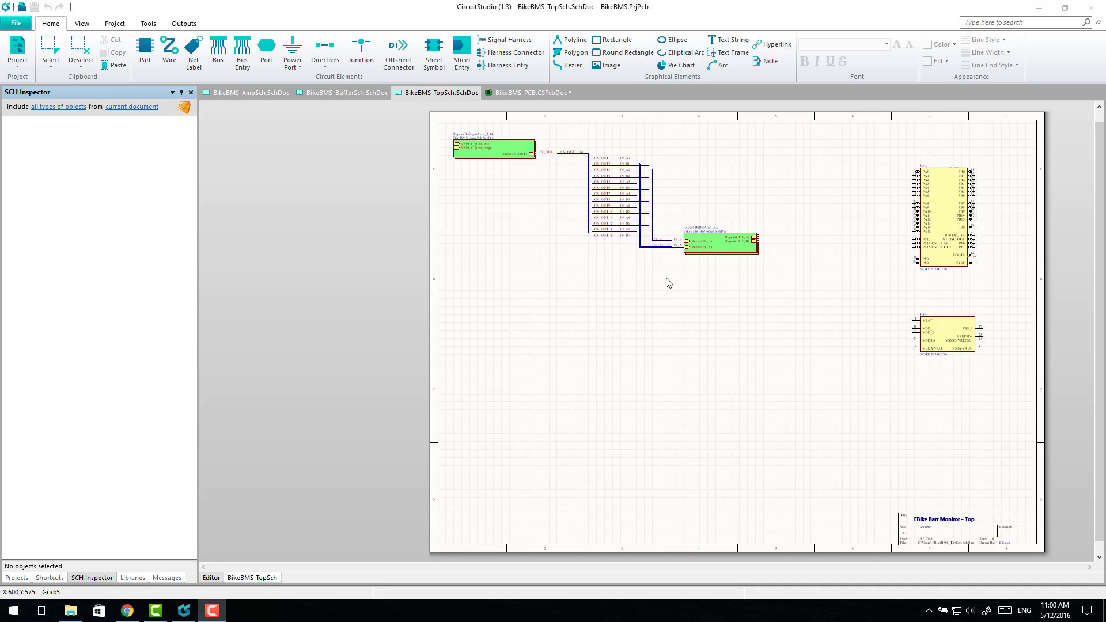
pyautogui.moveTo(661, 253)
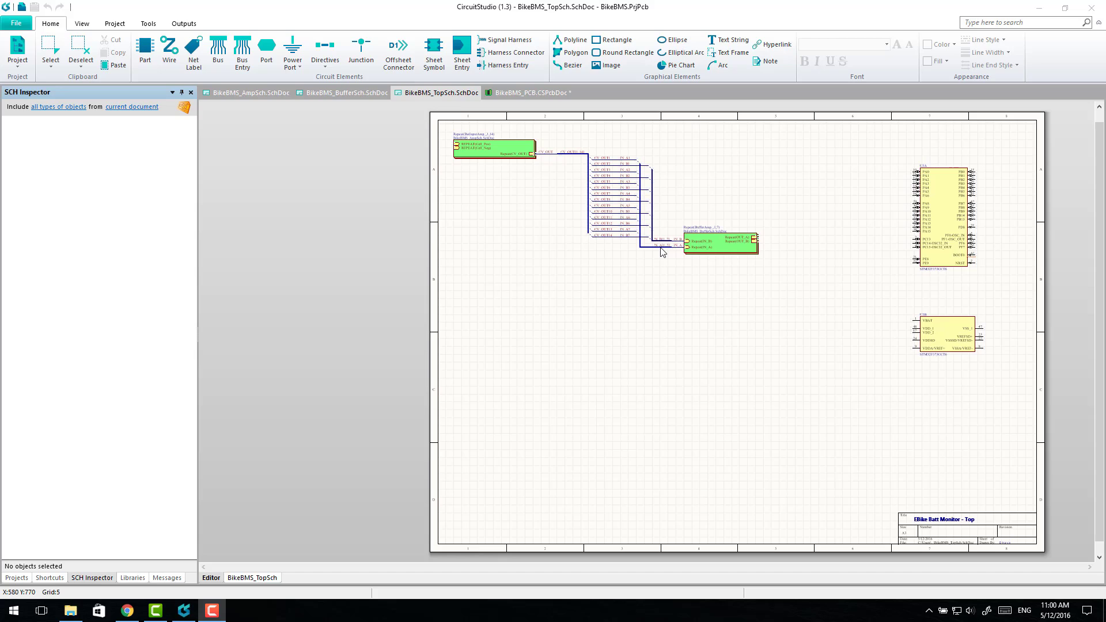
pyautogui.moveTo(681, 274)
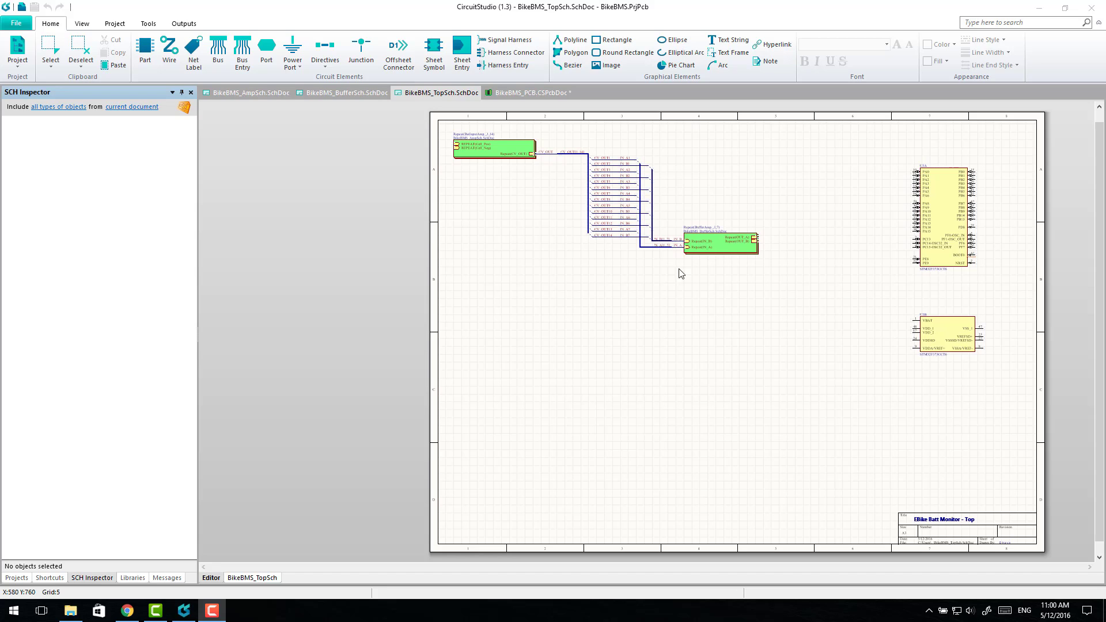
pyautogui.moveTo(569, 297)
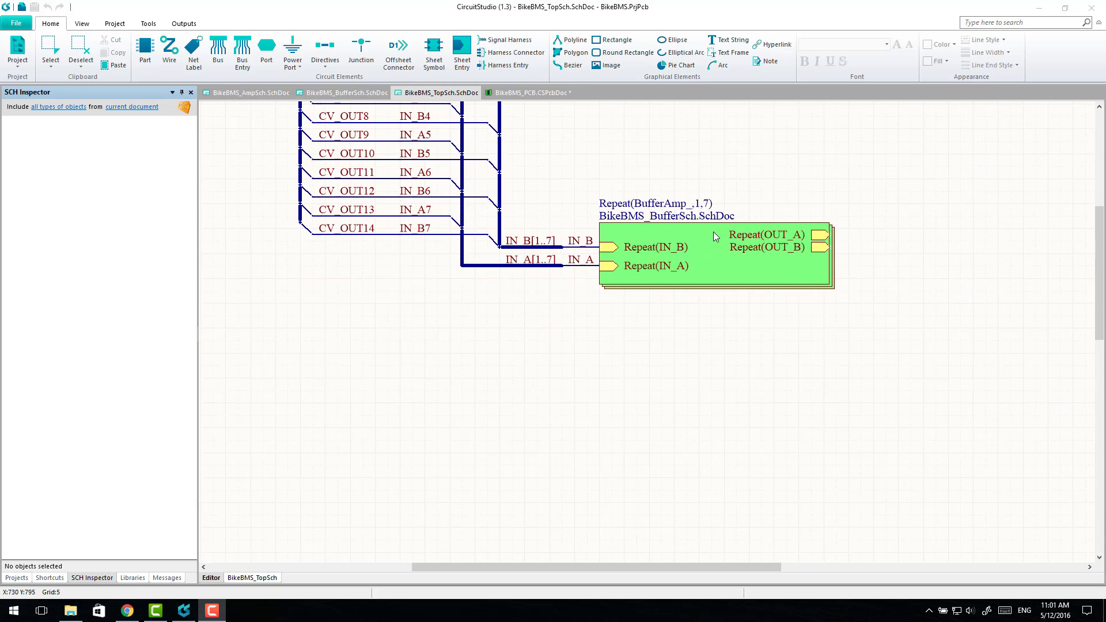
# Review the BikeBMS_AmpSch channel schematic against TopSch, then switch to BikeBMS_PCB.CSPcbDoc
pyautogui.scroll(-3)
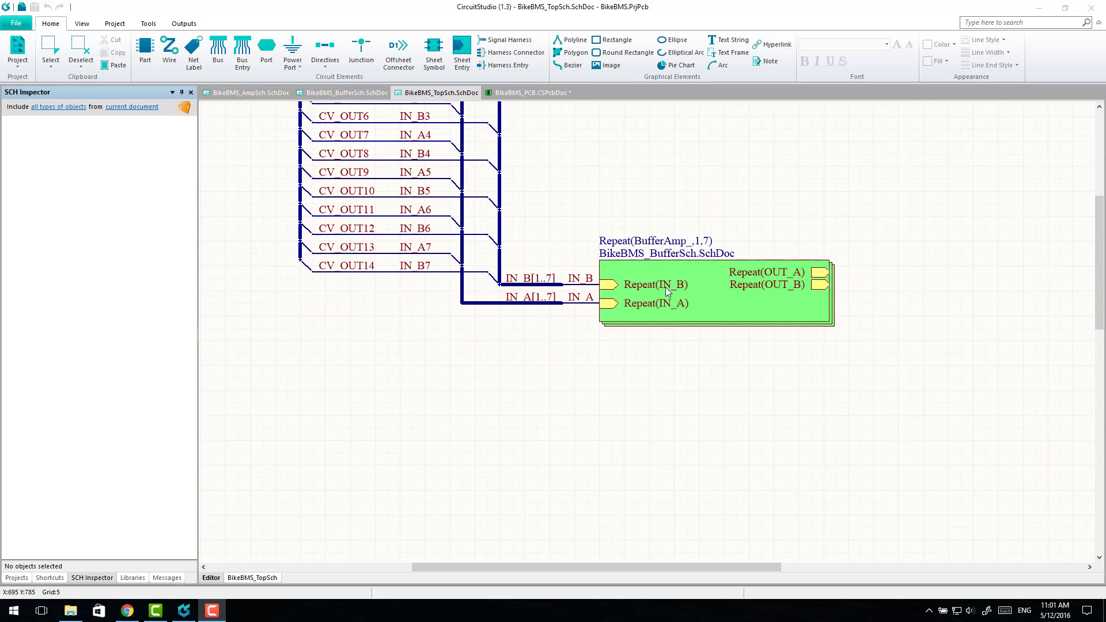
pyautogui.moveTo(234, 103)
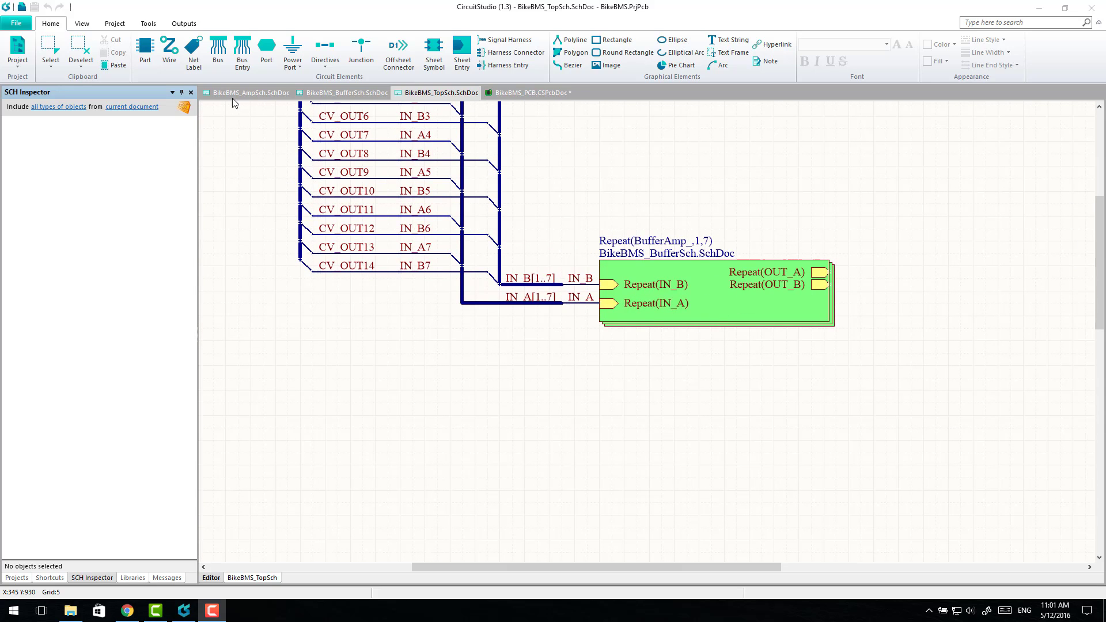
pyautogui.click(249, 92)
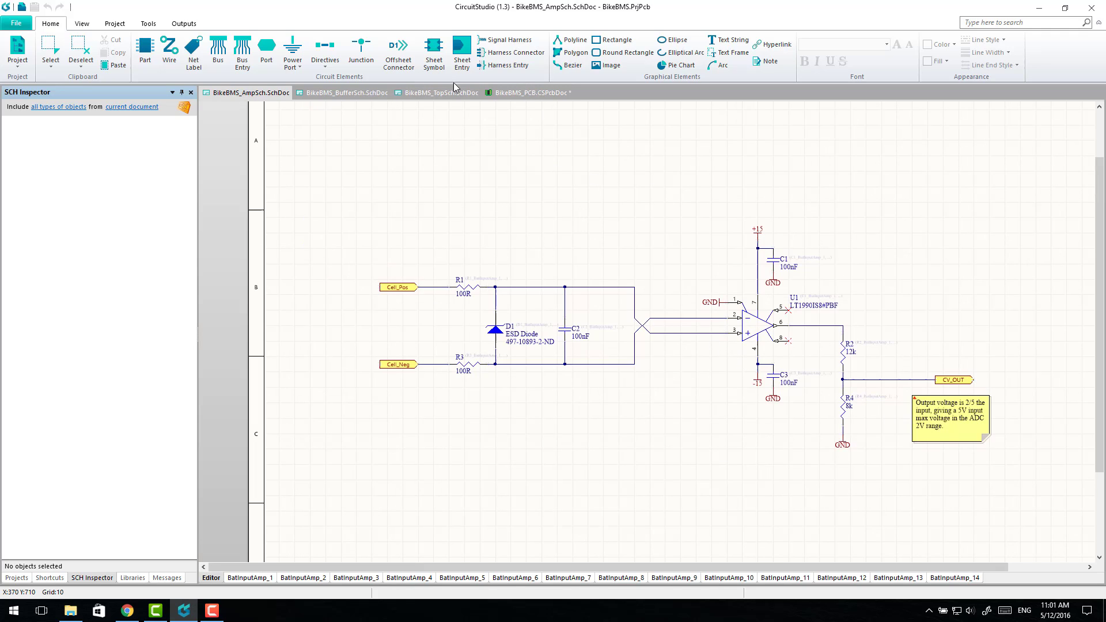
pyautogui.moveTo(442, 97)
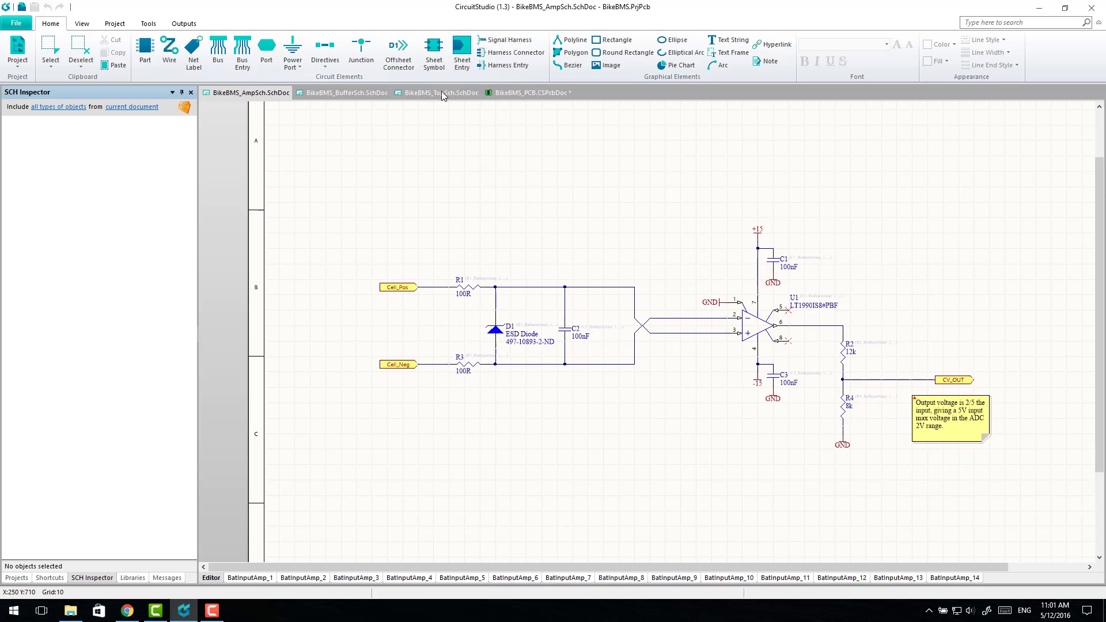
pyautogui.click(442, 93)
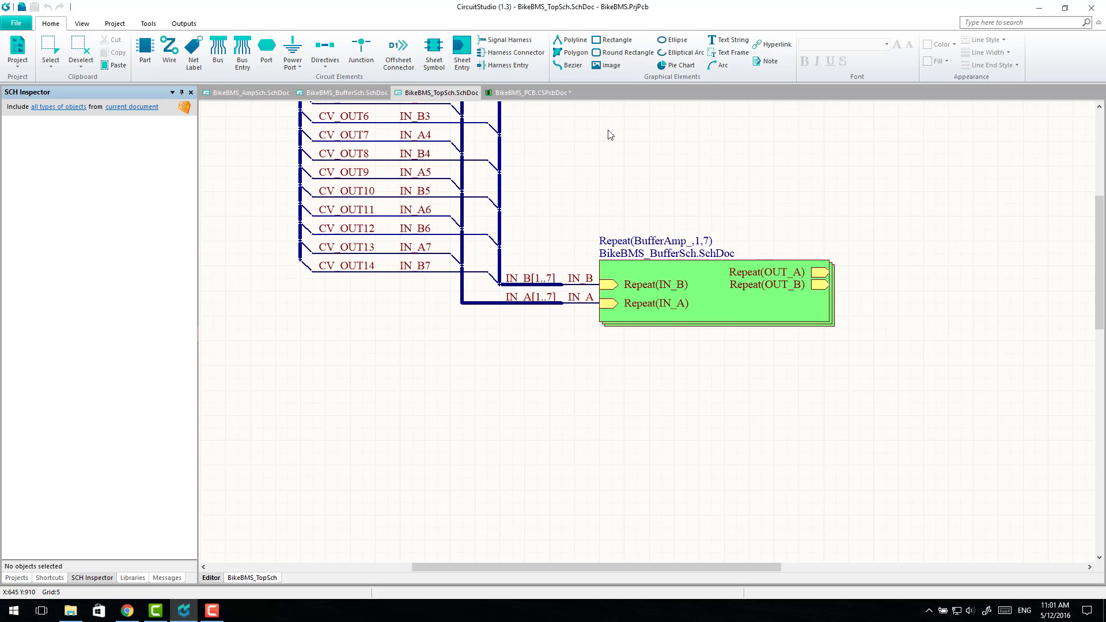
pyautogui.click(251, 92)
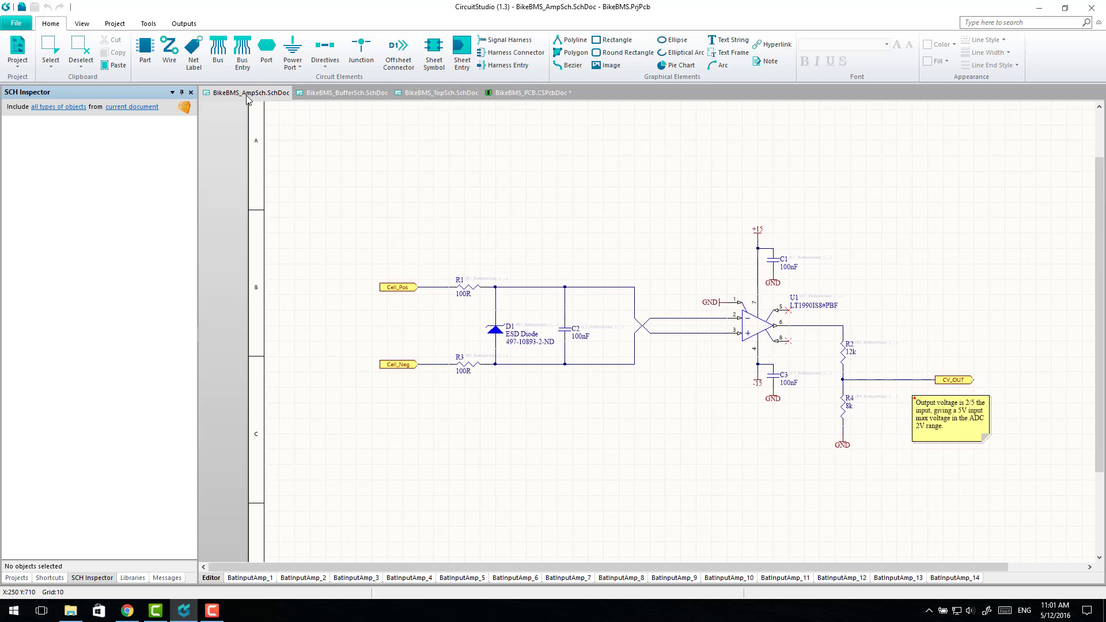
pyautogui.moveTo(522, 95)
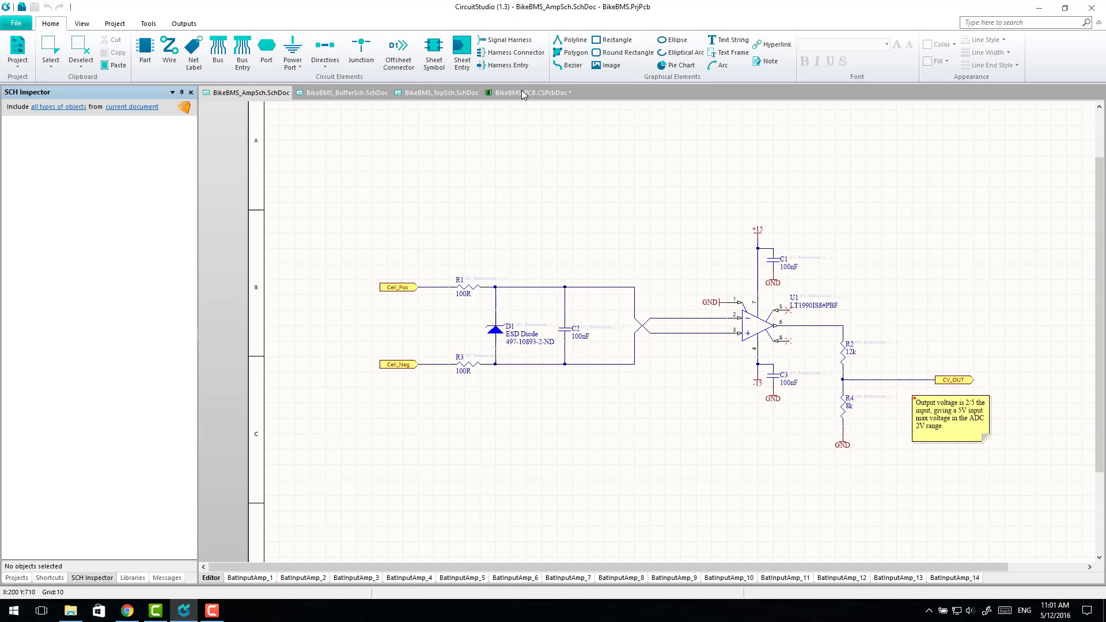
pyautogui.click(528, 92)
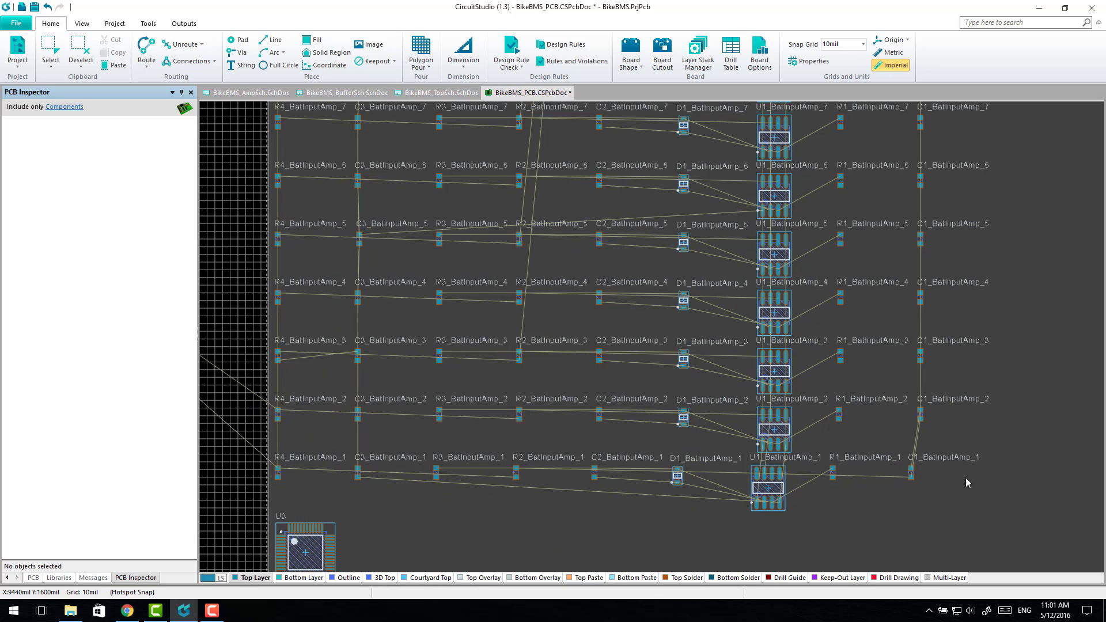
pyautogui.moveTo(306, 451)
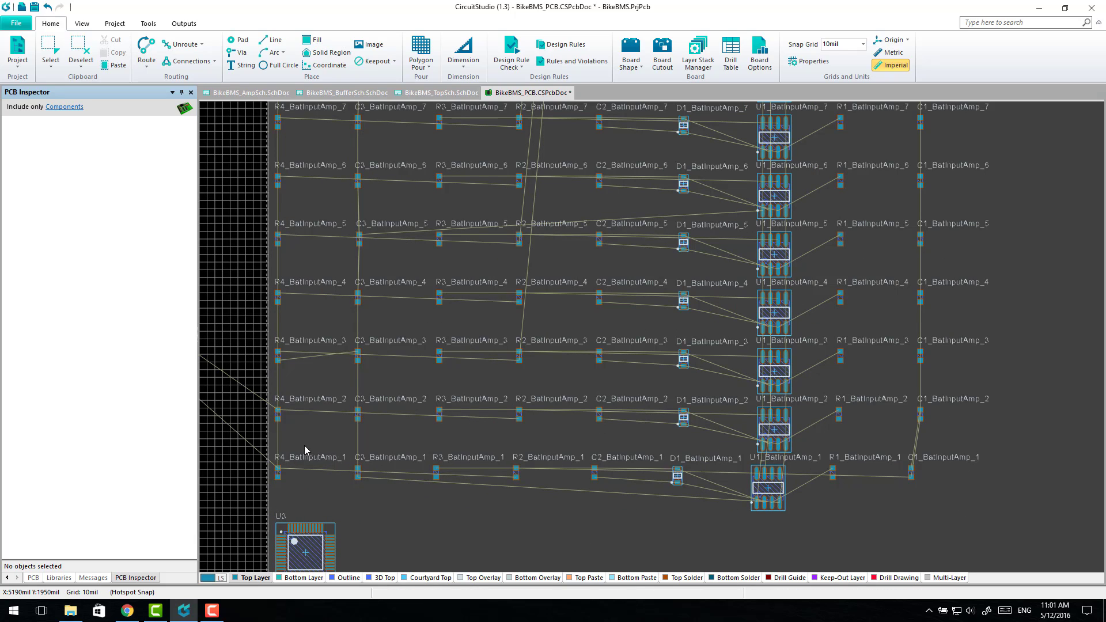
pyautogui.moveTo(985, 511)
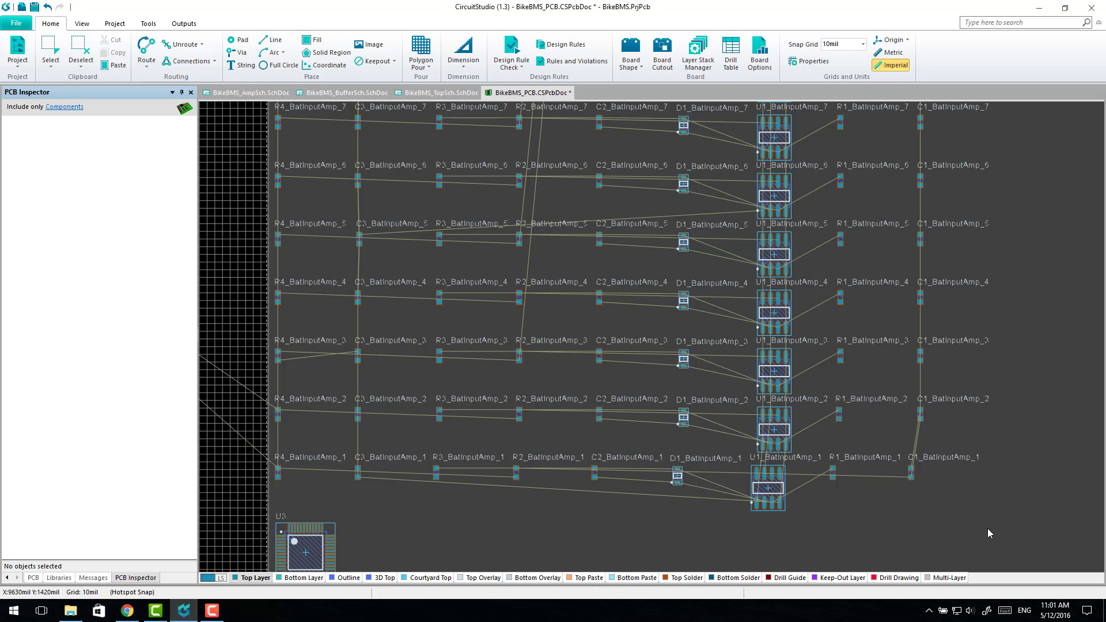
pyautogui.moveTo(463, 521)
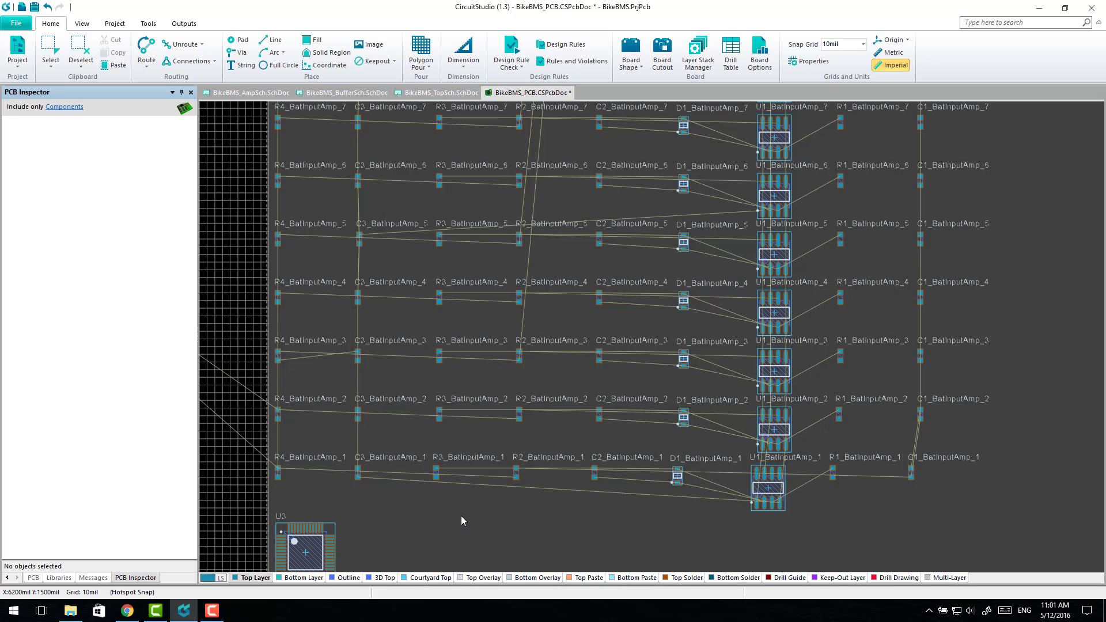
pyautogui.moveTo(583, 501)
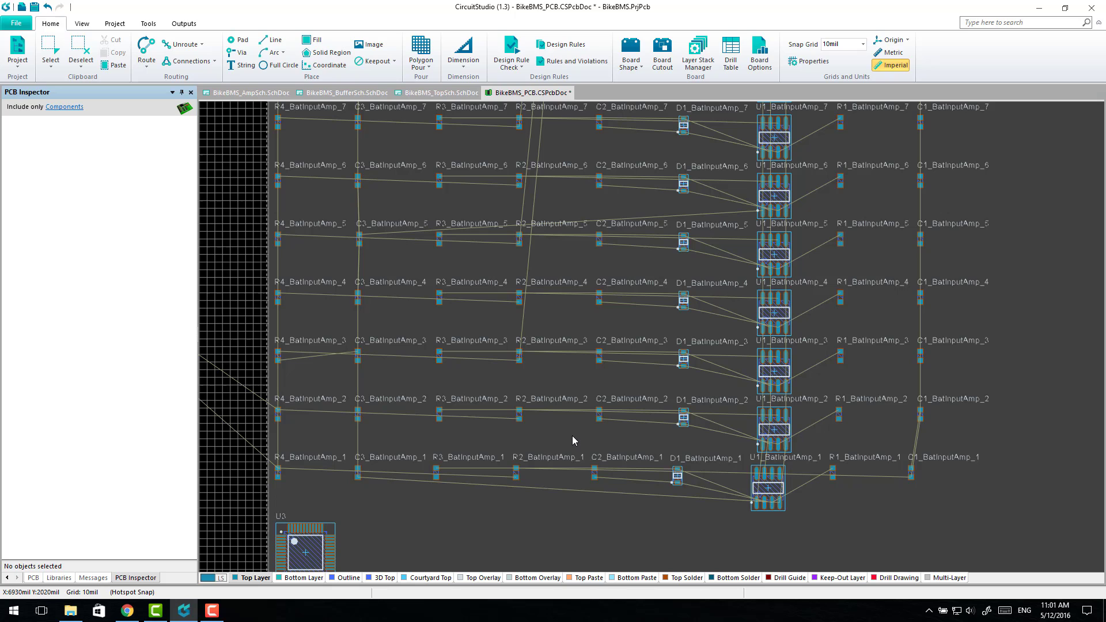
pyautogui.moveTo(571, 436)
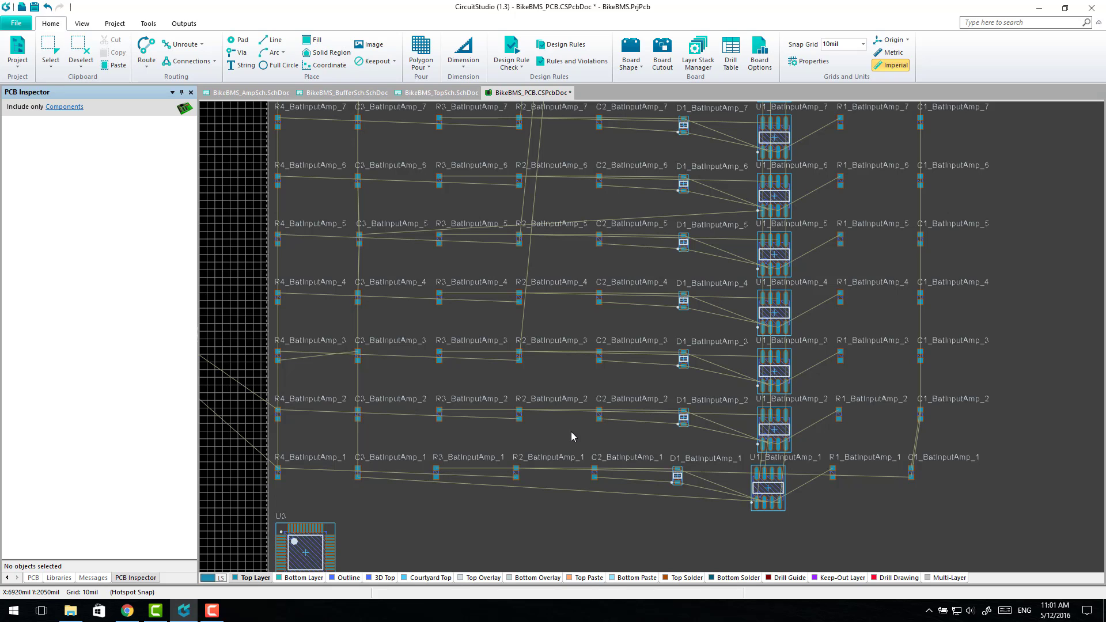
pyautogui.moveTo(562, 431)
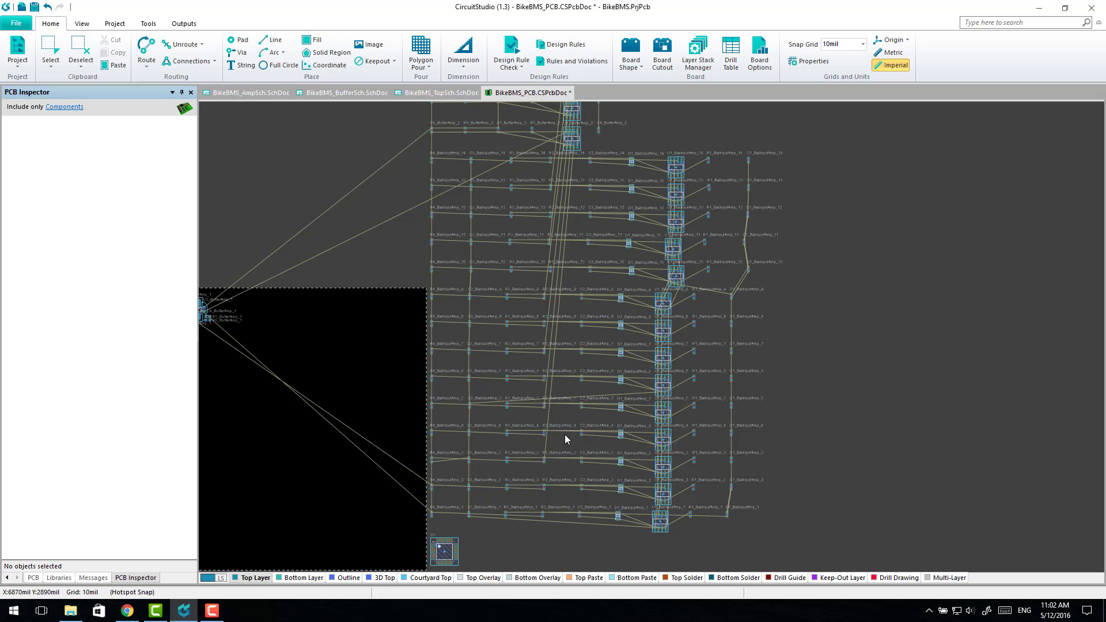
pyautogui.moveTo(602, 369)
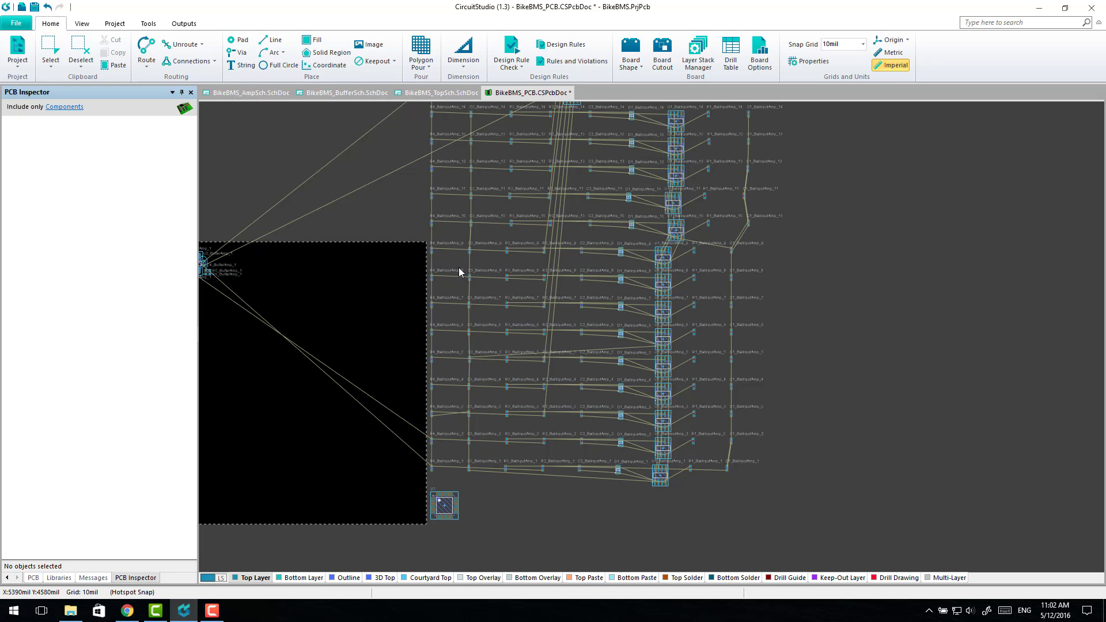
pyautogui.moveTo(403, 173)
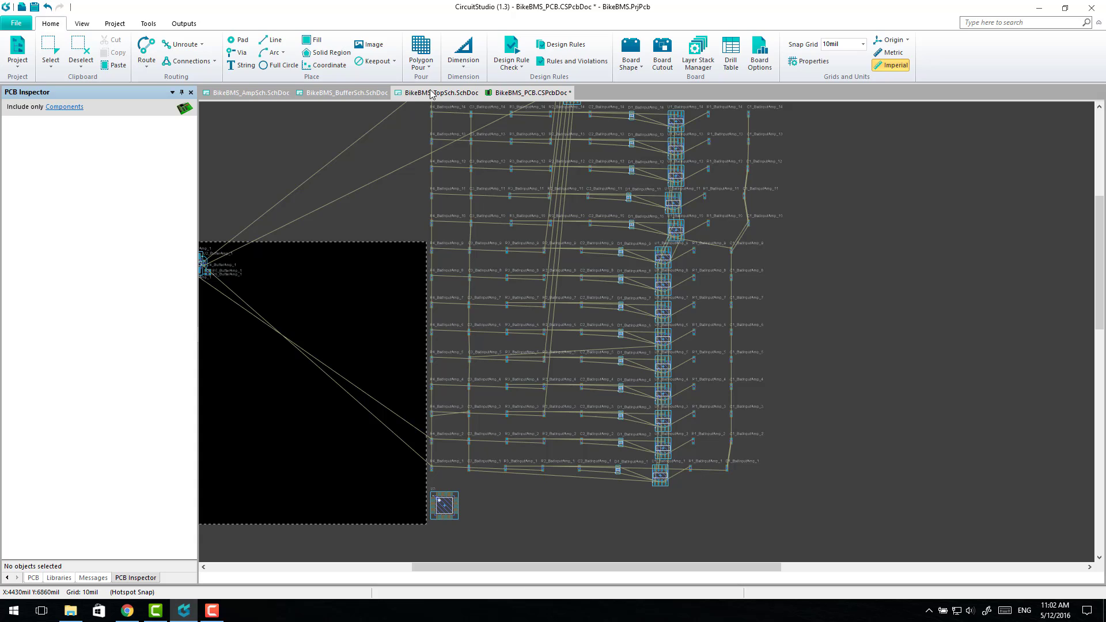
# On TopSch, confirm the AmpSch sheet symbol designator Repeat(BatInputAmp_,1,14) and return to the PCB
pyautogui.click(445, 93)
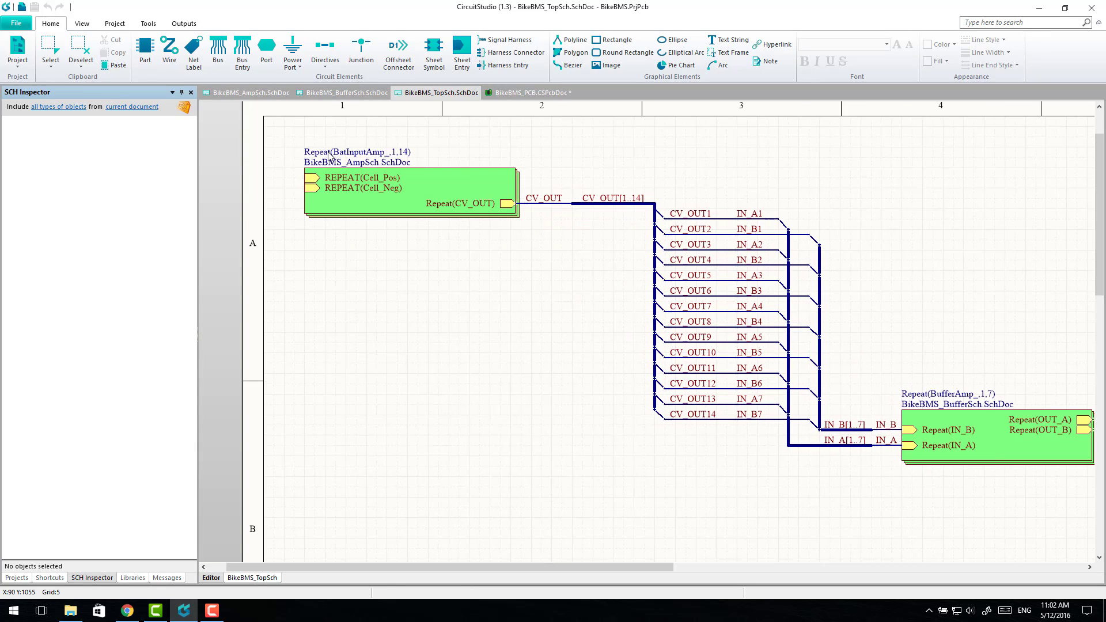
pyautogui.doubleClick(356, 152)
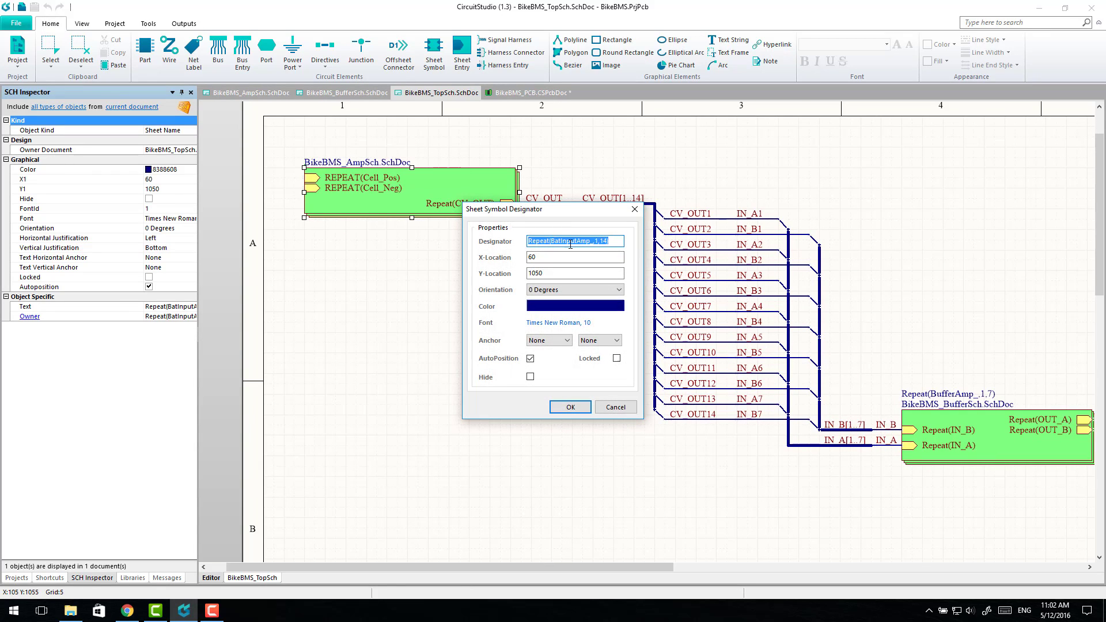
pyautogui.click(575, 241)
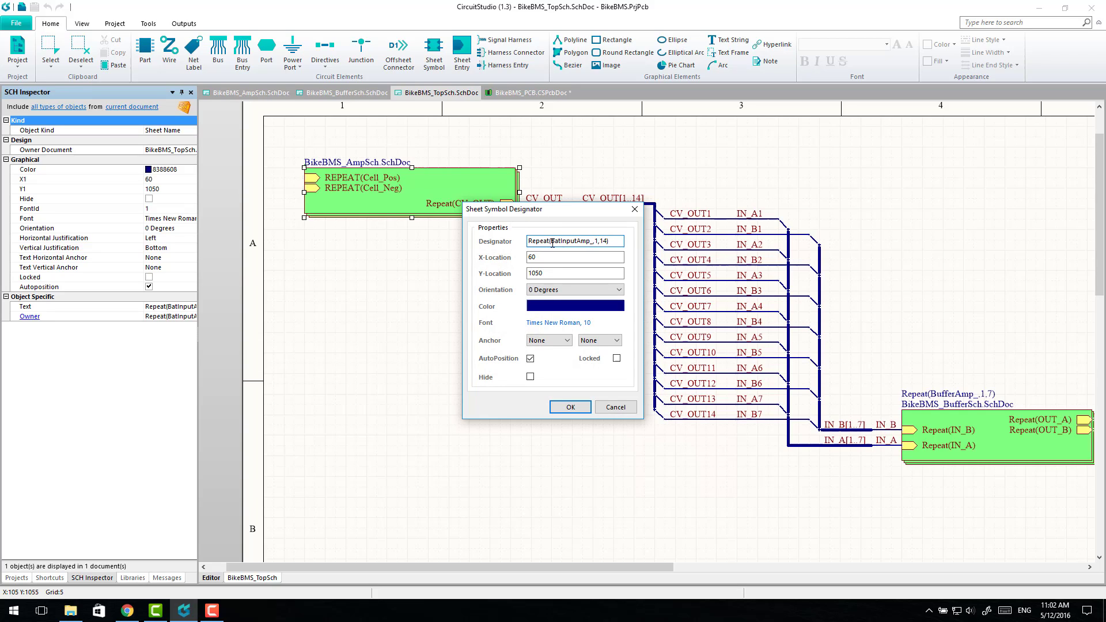
pyautogui.doubleClick(558, 241)
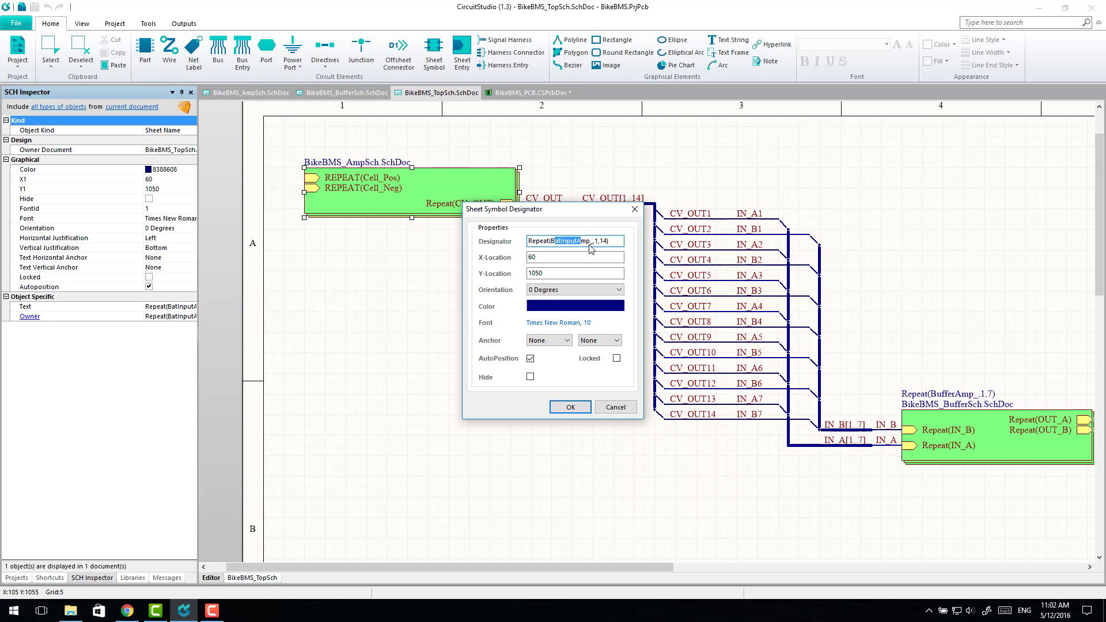
pyautogui.click(578, 241)
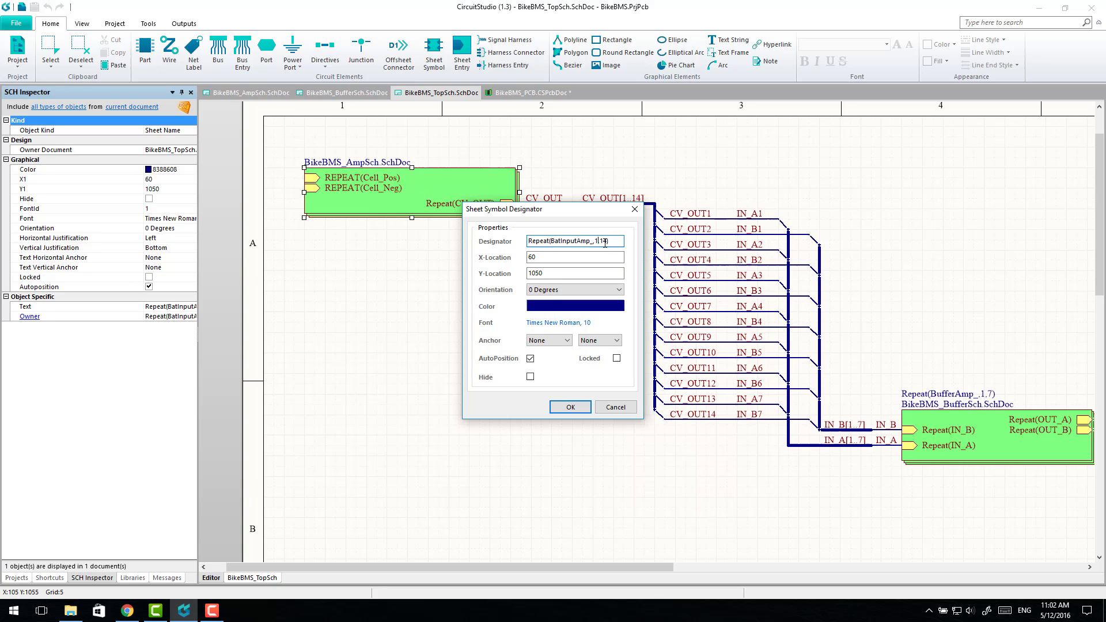
pyautogui.click(571, 407)
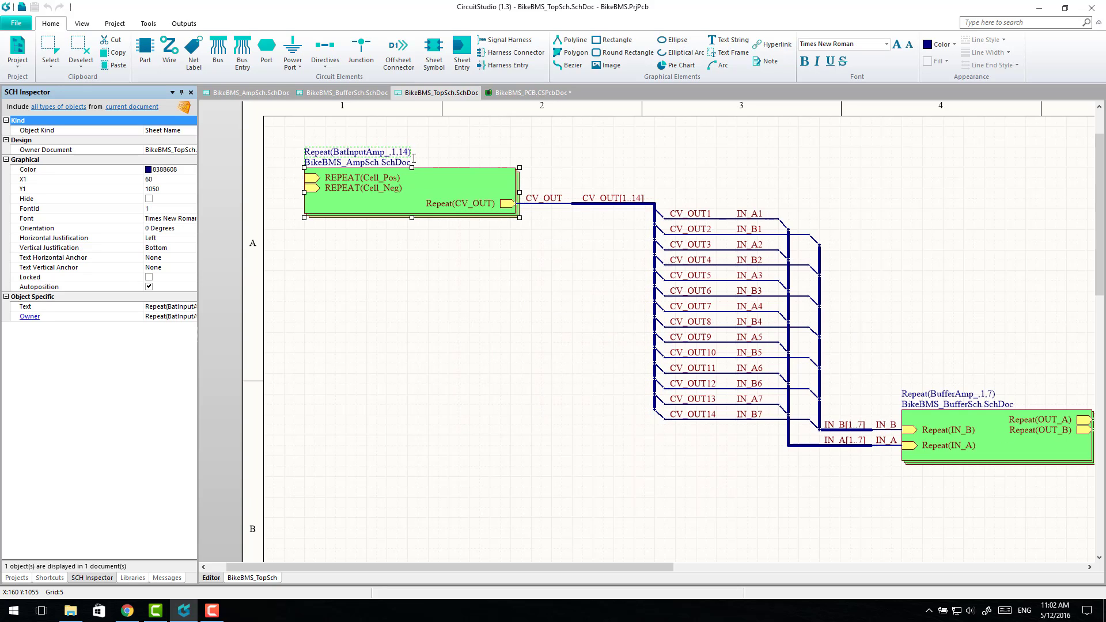
pyautogui.click(530, 92)
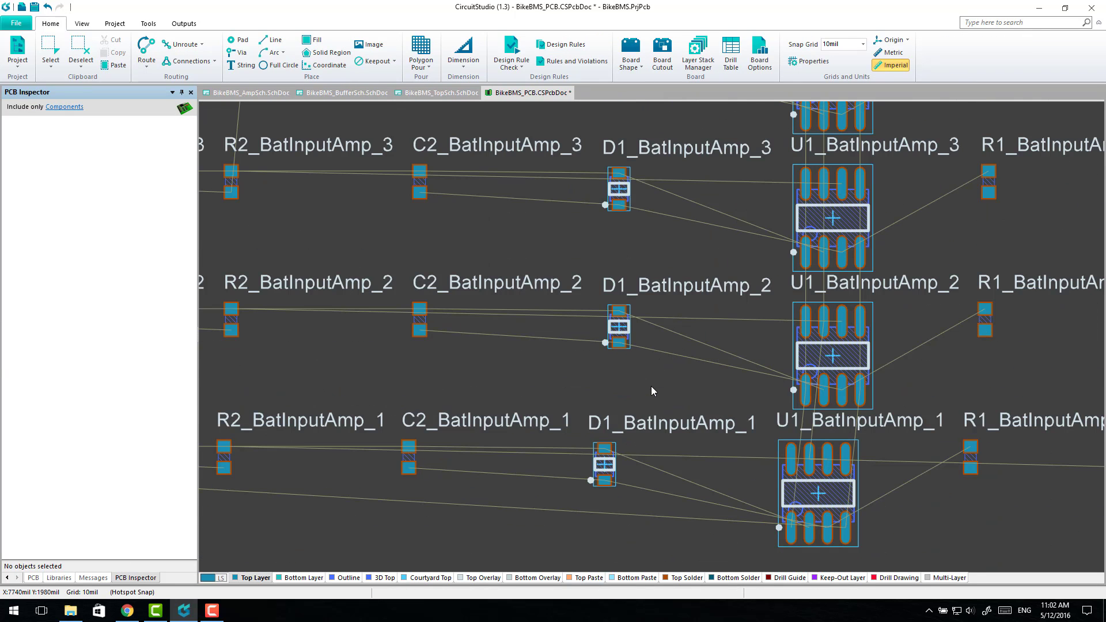
pyautogui.moveTo(736, 435)
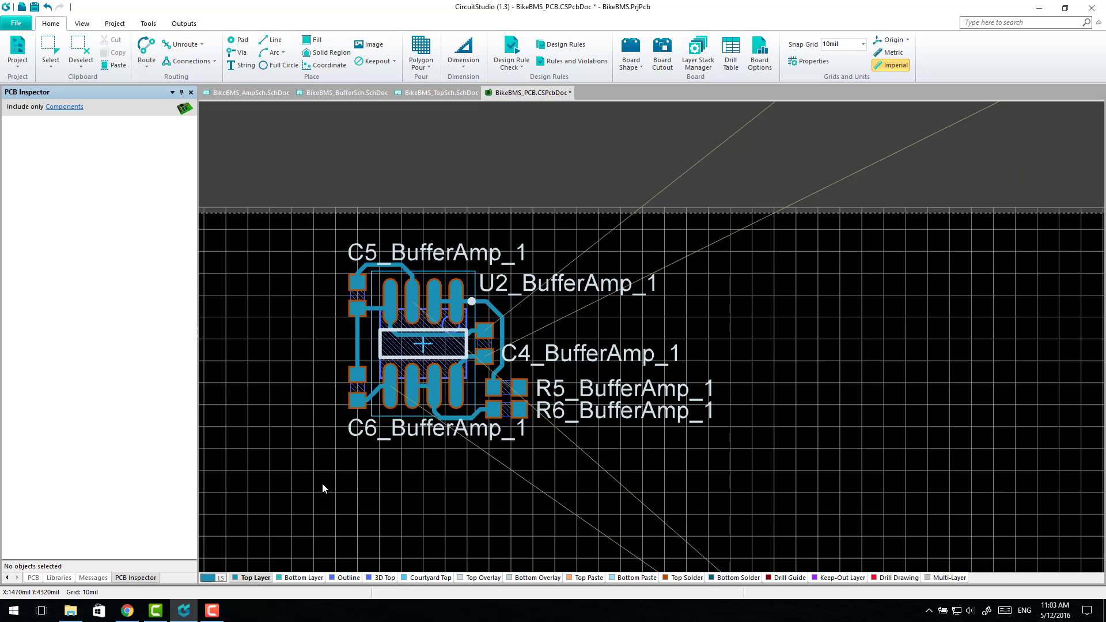
pyautogui.moveTo(344, 471)
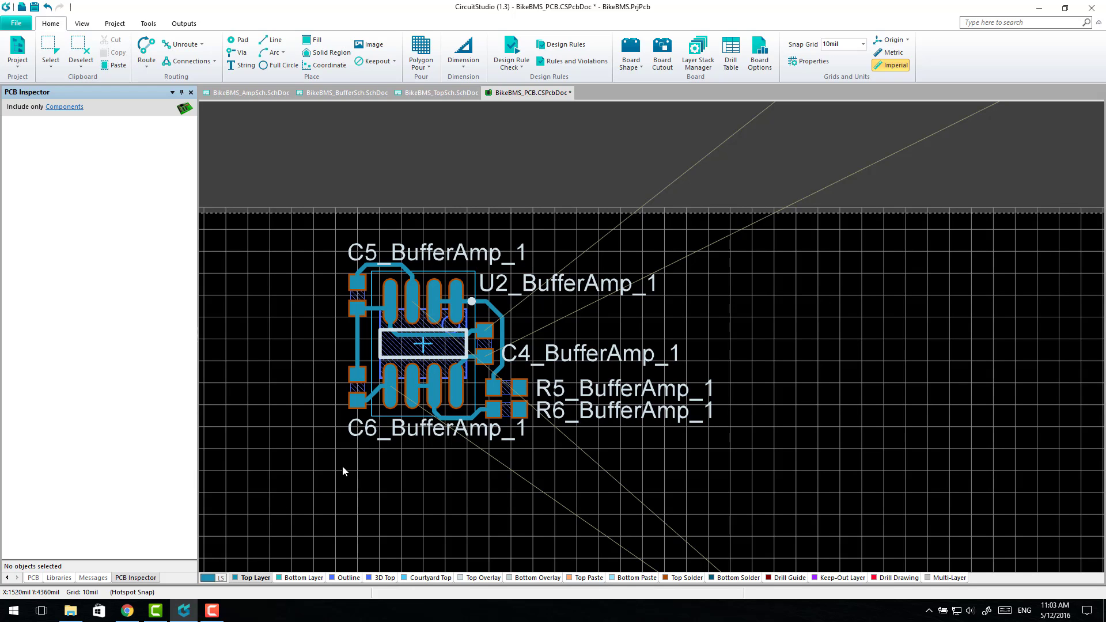
# Zoom the board to the placed BufferAmp_1 component group
pyautogui.scroll(-3)
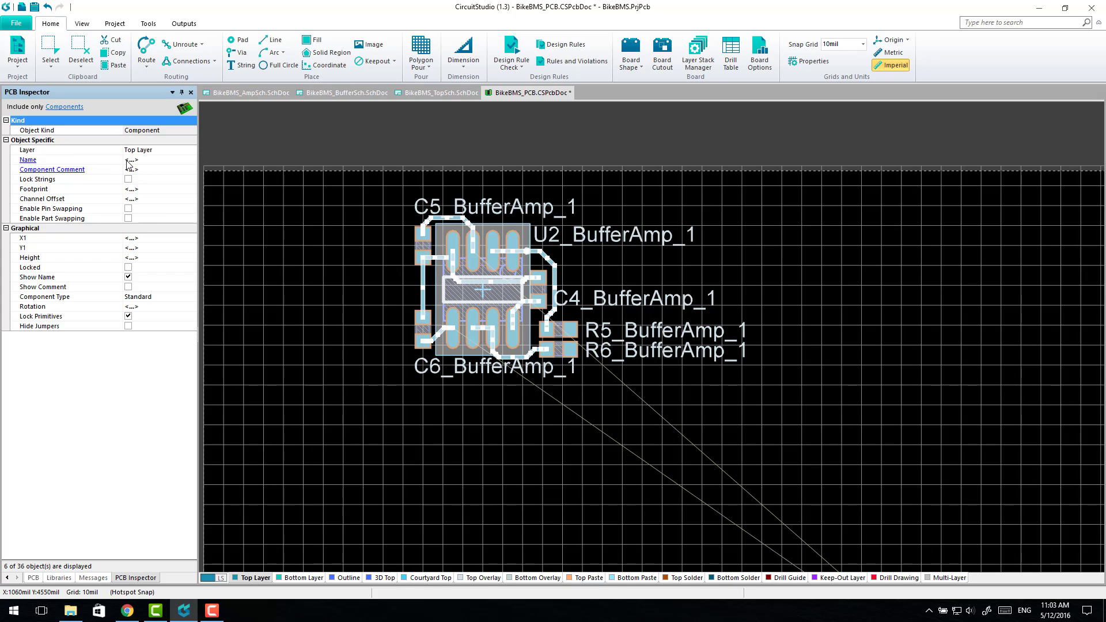
pyautogui.moveTo(88, 163)
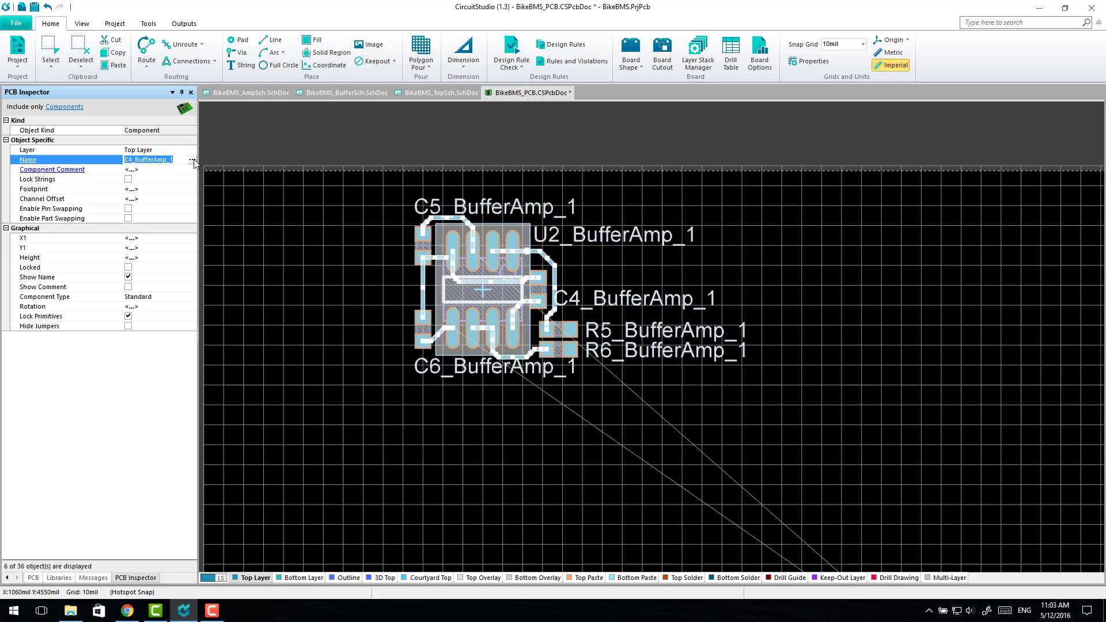
# Start a Smart Edit batch replace on the BufferAmp_1 components' Name field
pyautogui.click(193, 159)
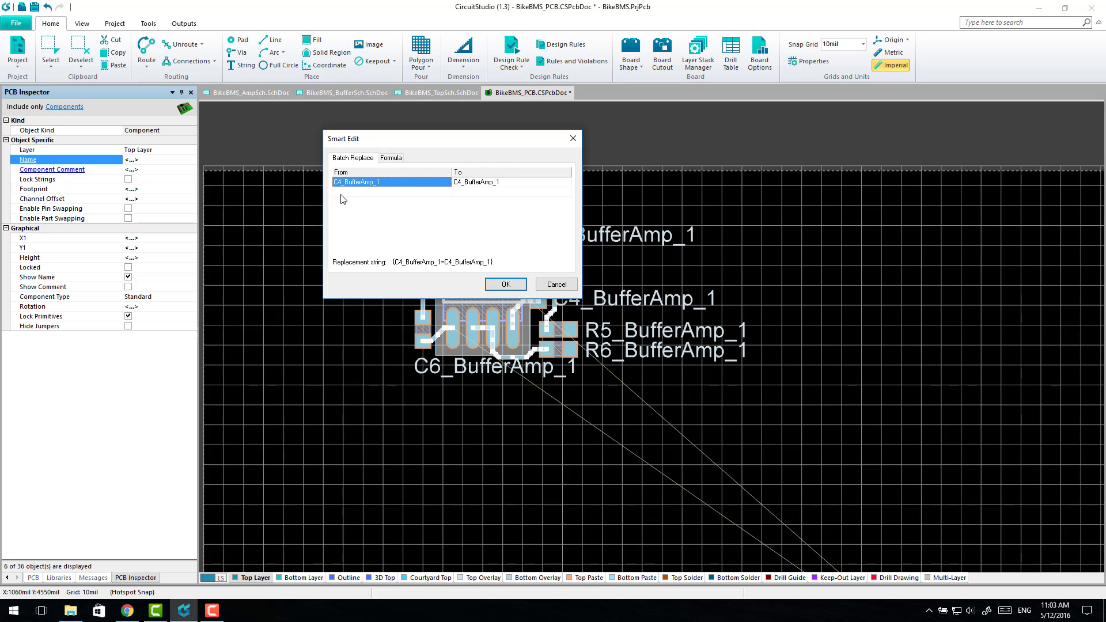
# Batch-rename the component names from _BufferAmp_1 to _BufferAmp and apply it
pyautogui.click(366, 182)
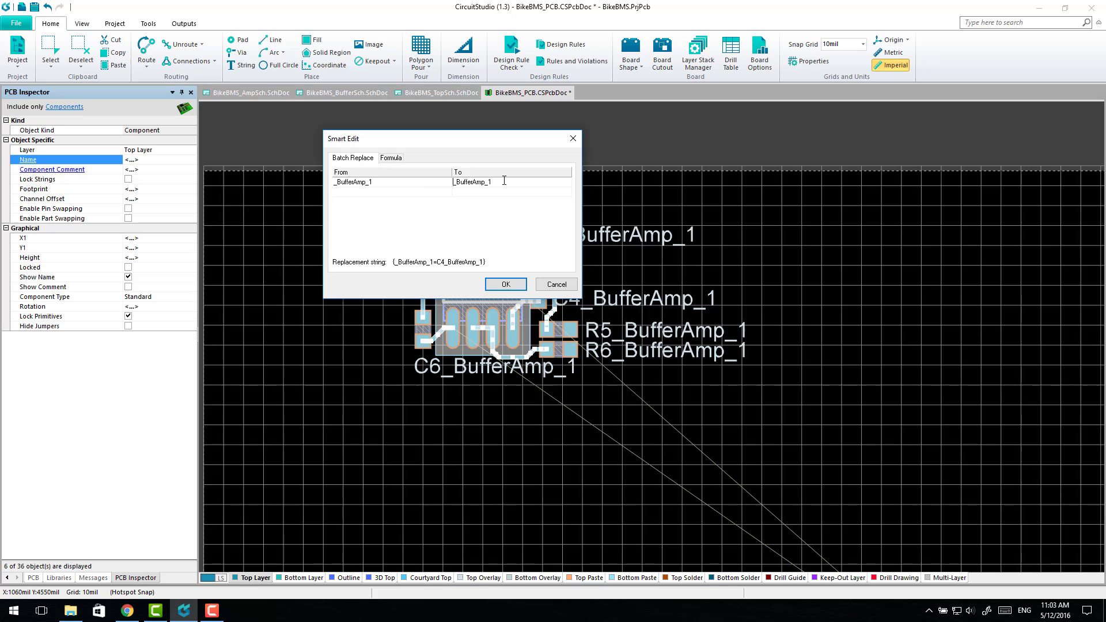
pyautogui.press('BackSpace')
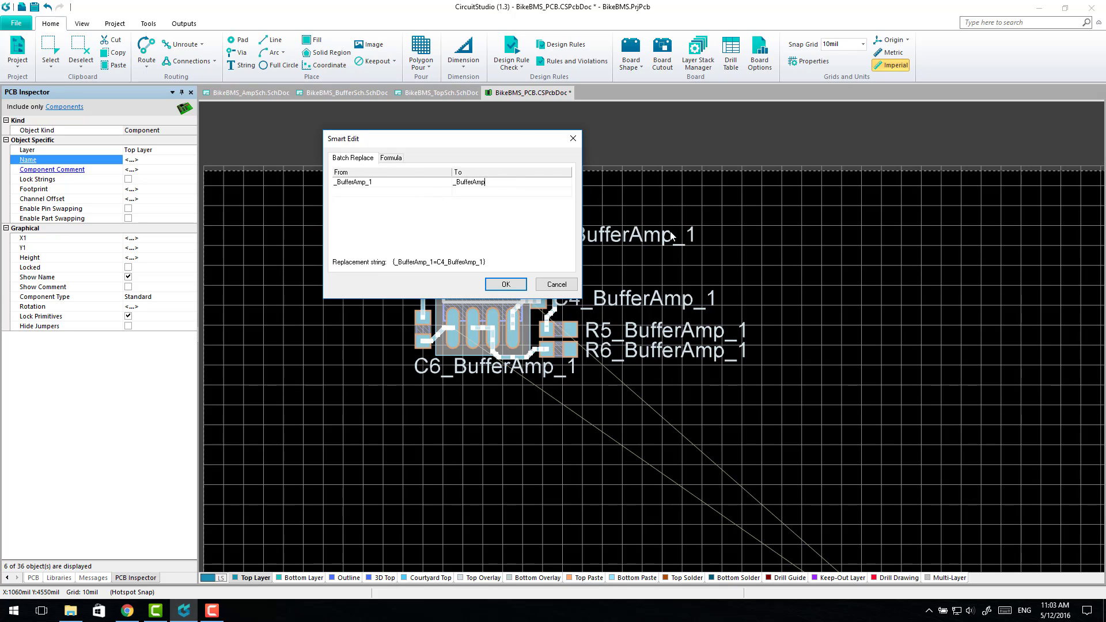
pyautogui.click(505, 285)
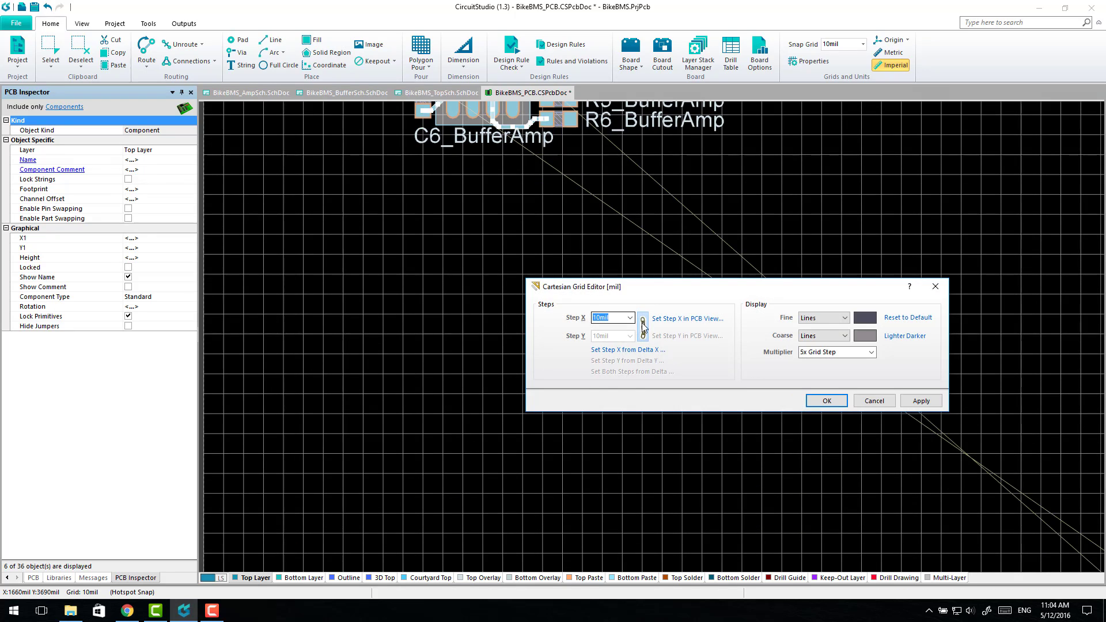
# Set the Cartesian grid Step X to 100mil and confirm
pyautogui.click(628, 317)
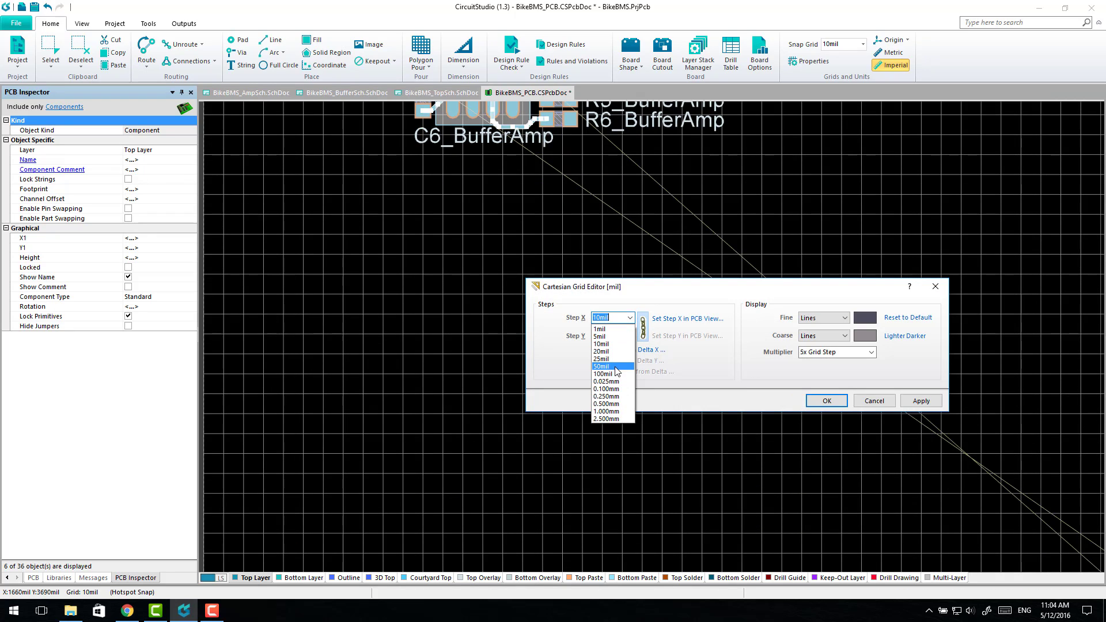
pyautogui.click(603, 373)
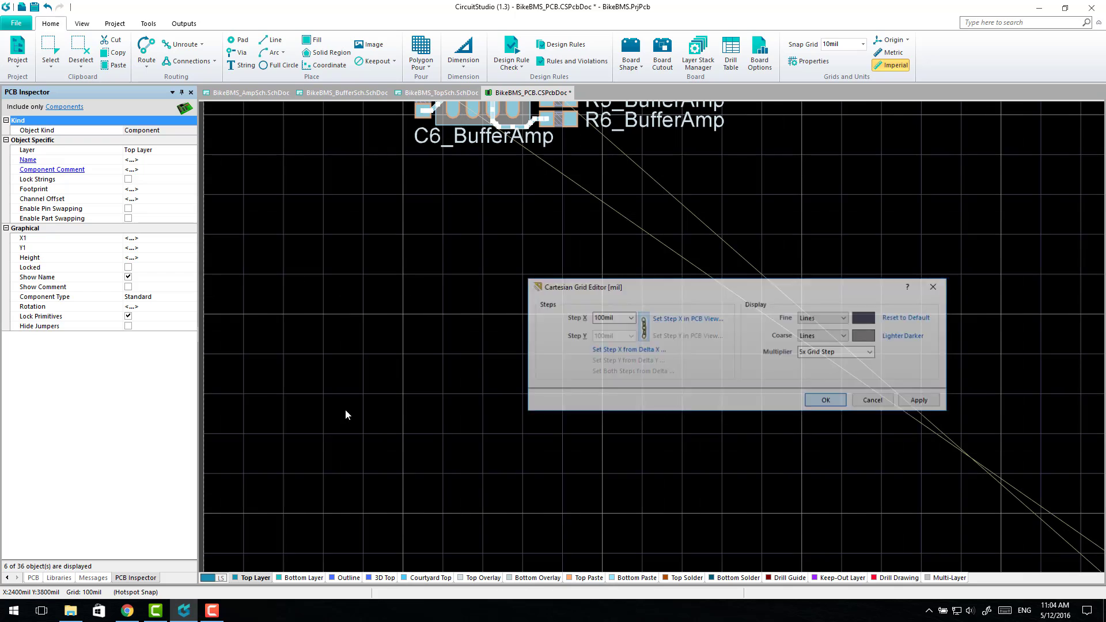
pyautogui.click(824, 400)
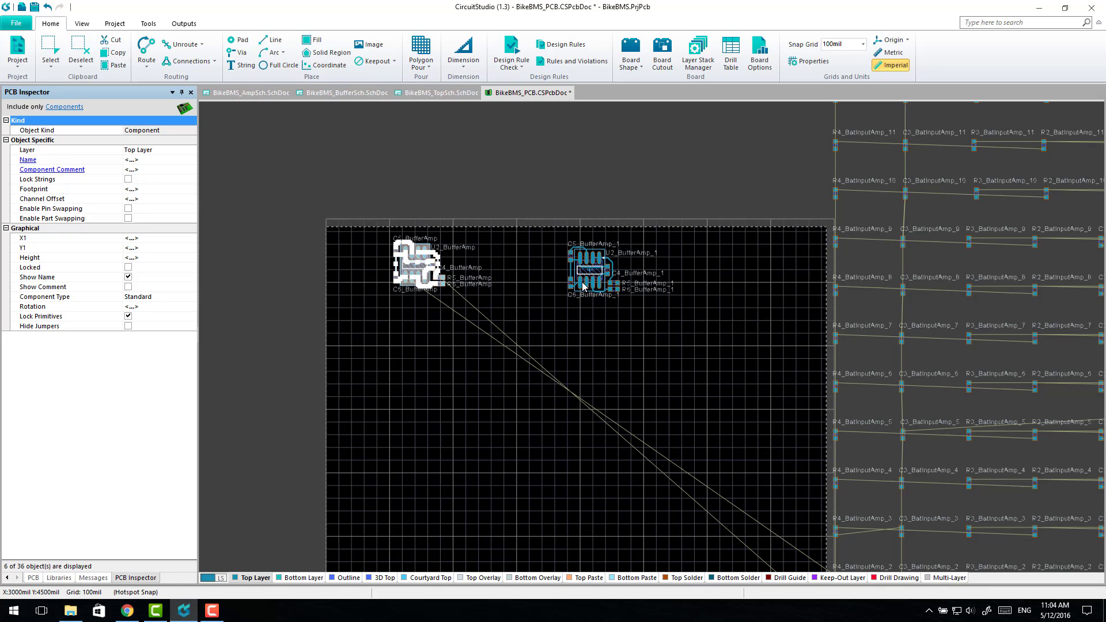
pyautogui.moveTo(620, 247)
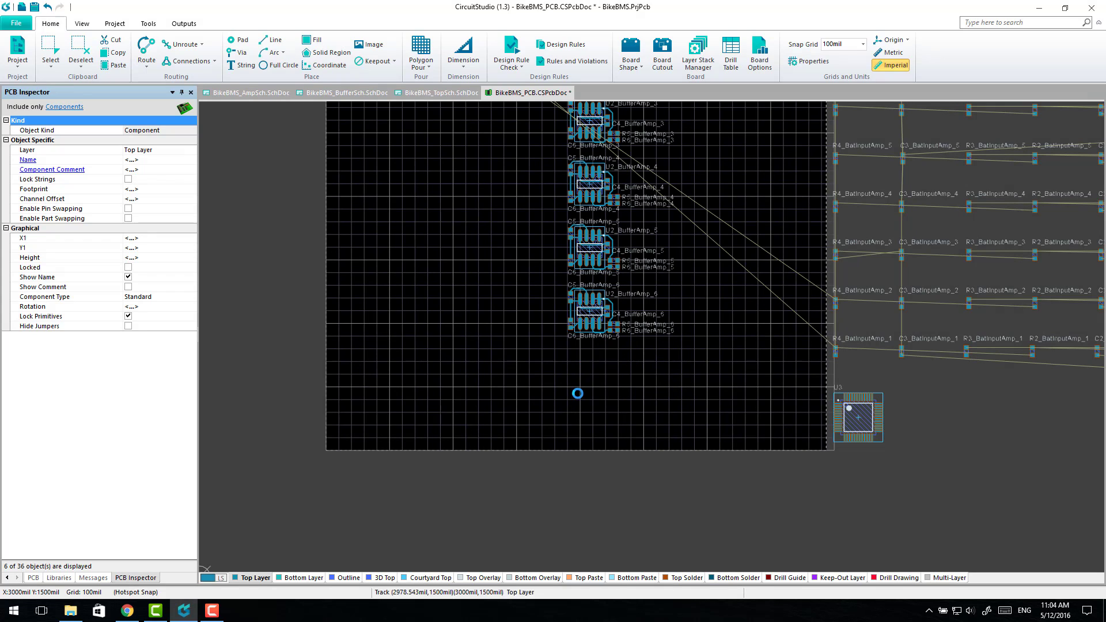
# Arrange BufferAmp_2 through BufferAmp_7 in a column below BufferAmp_1 on the 100mil grid
pyautogui.scroll(-3)
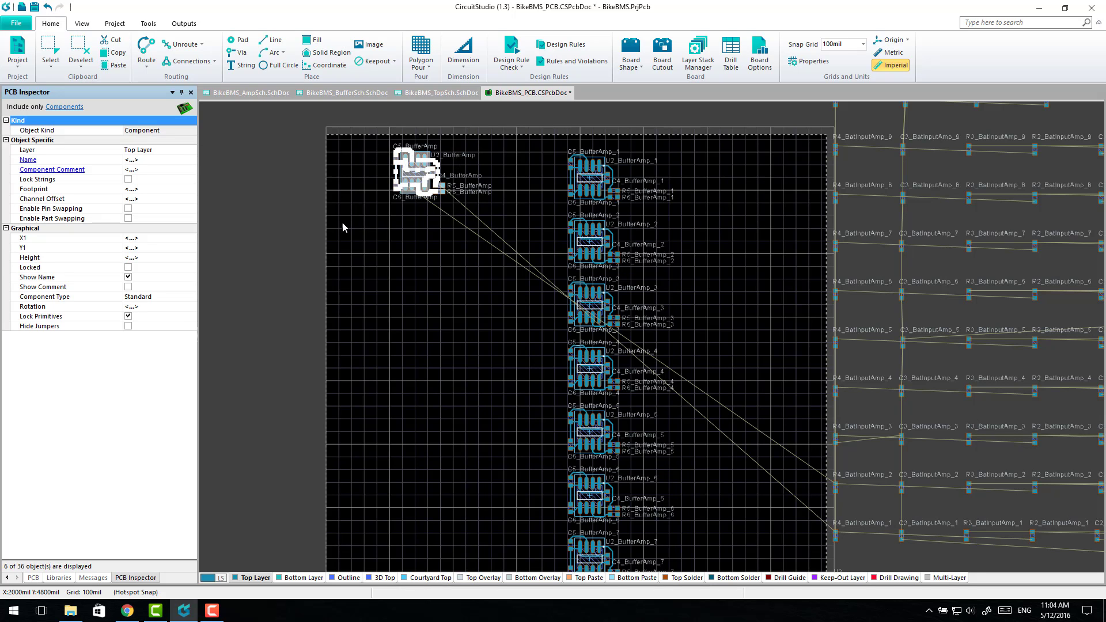
# Show the Project command list on the Home ribbon
pyautogui.click(344, 227)
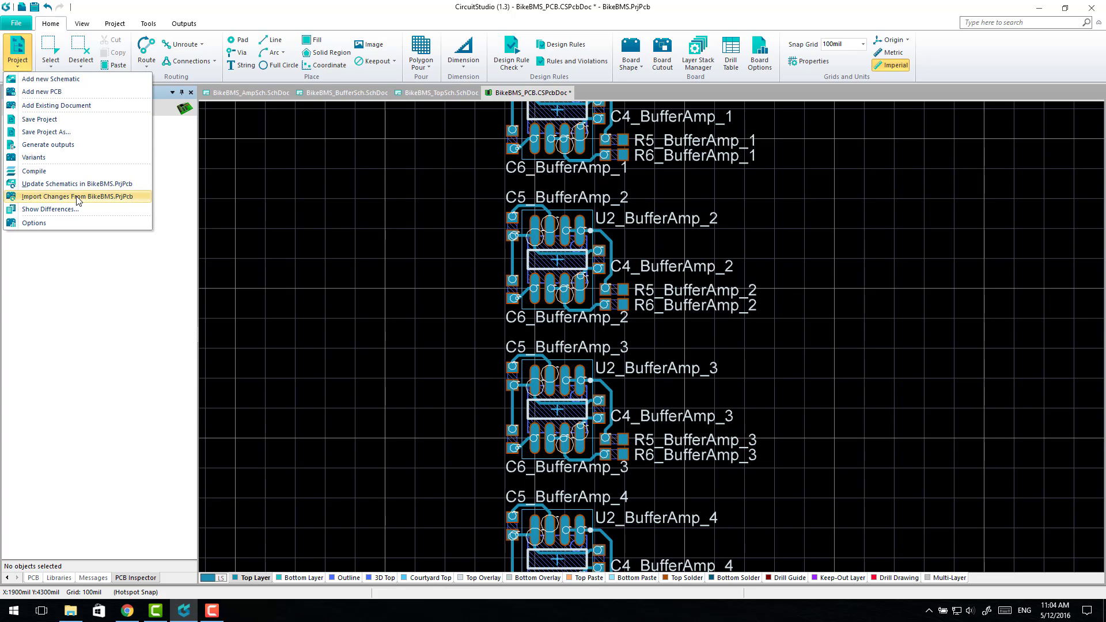
# Import Changes From BikeBMS.PrjPcb, matching remaining components by designator
pyautogui.click(79, 195)
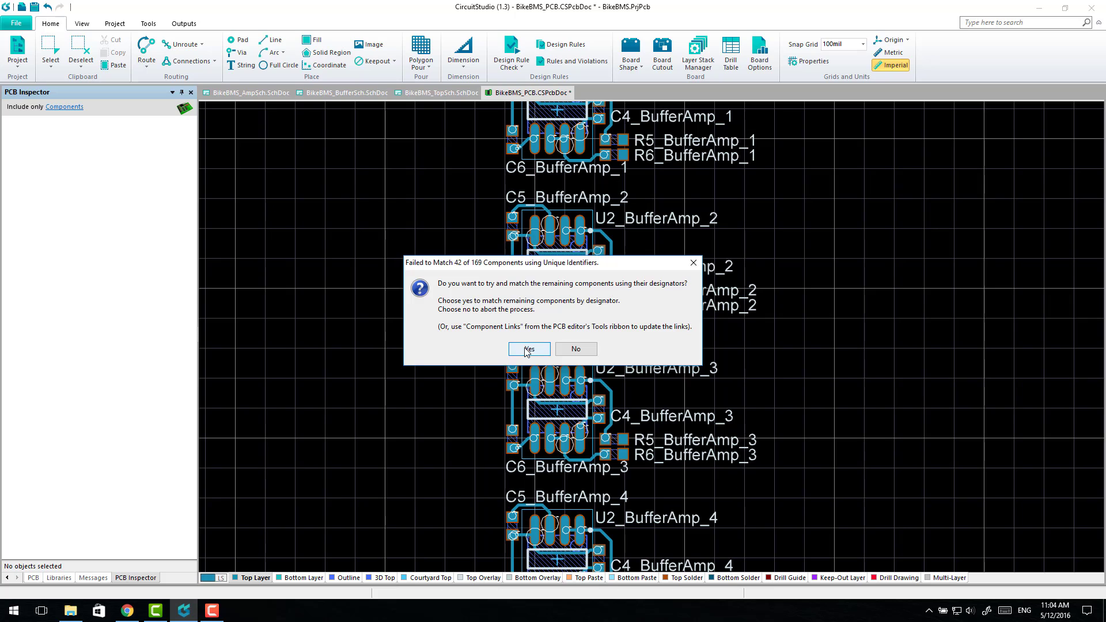
pyautogui.click(529, 349)
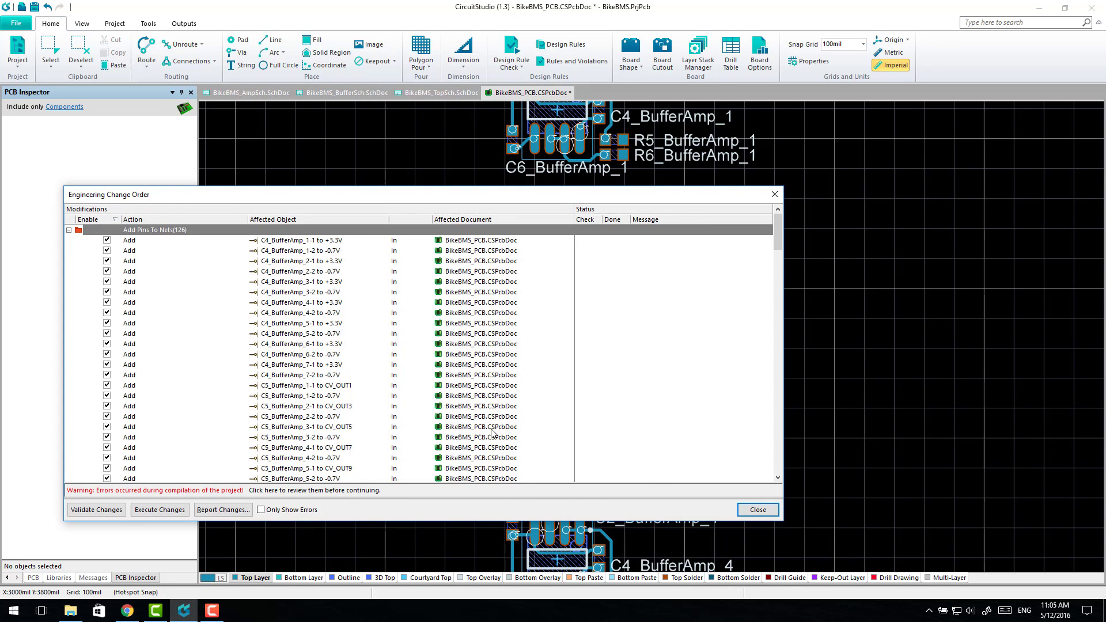
# Execute the Engineering Change Order, verify all rows are Done, and close it
pyautogui.click(96, 509)
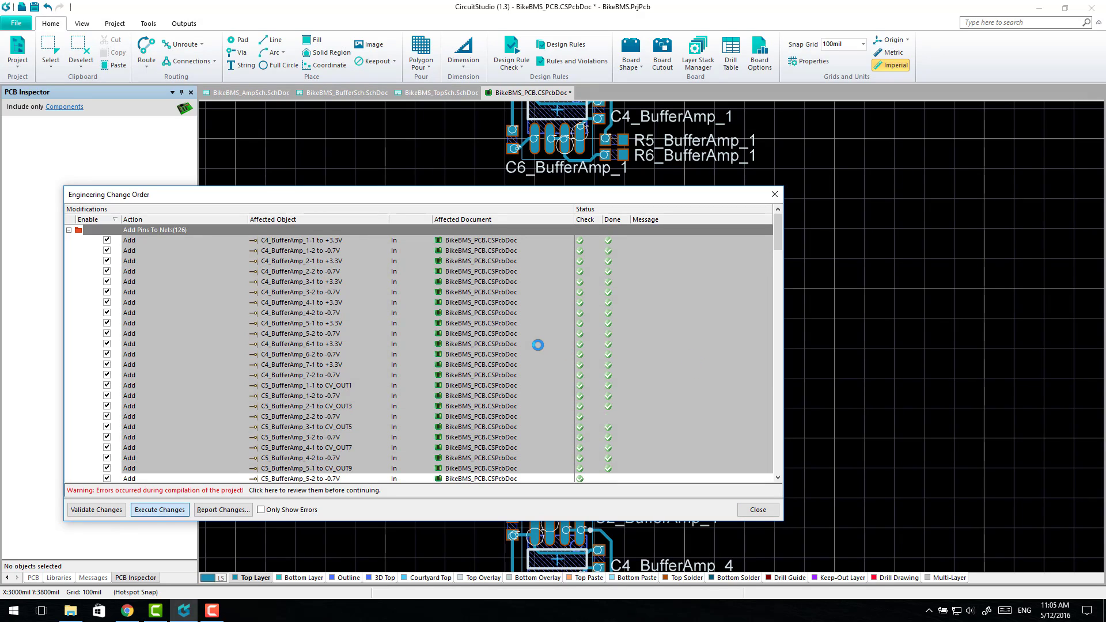
pyautogui.scroll(-3)
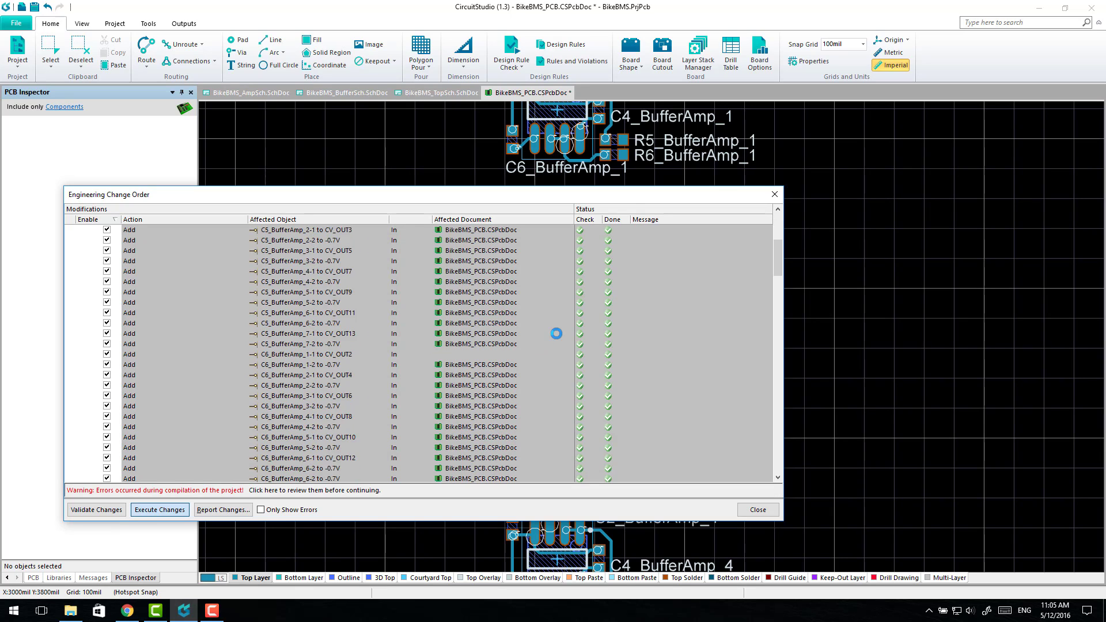
pyautogui.scroll(-3)
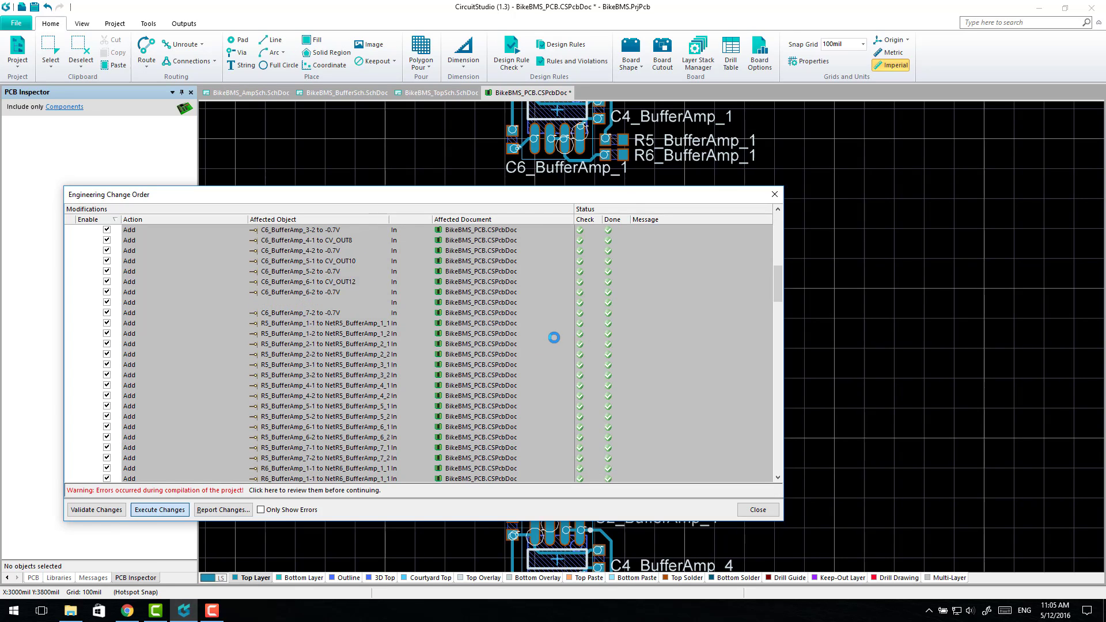
pyautogui.scroll(-3)
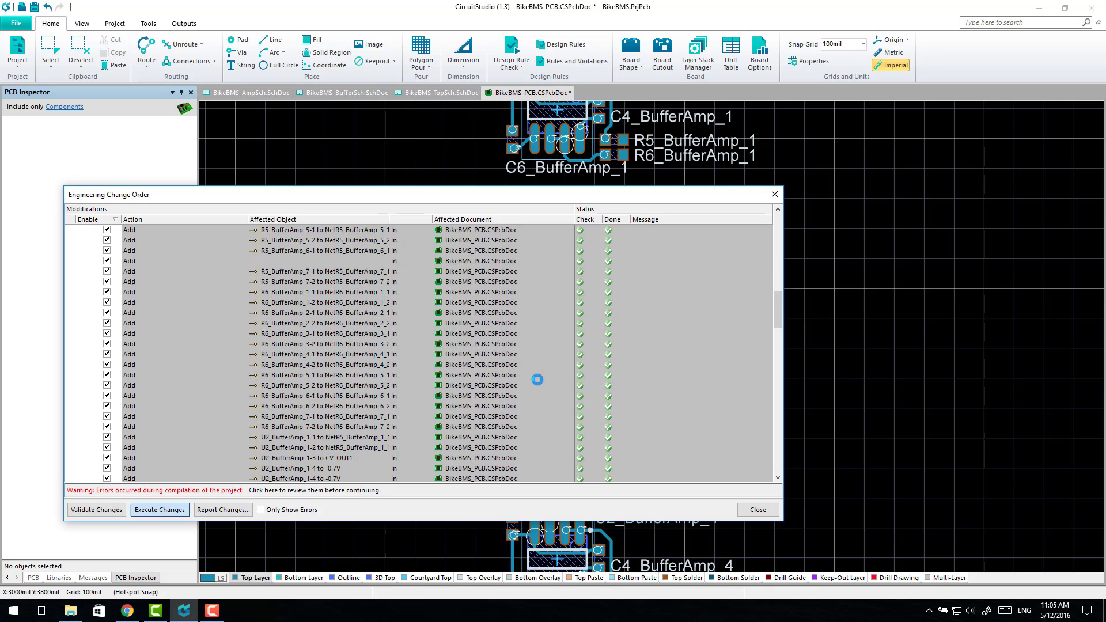
pyautogui.scroll(-3)
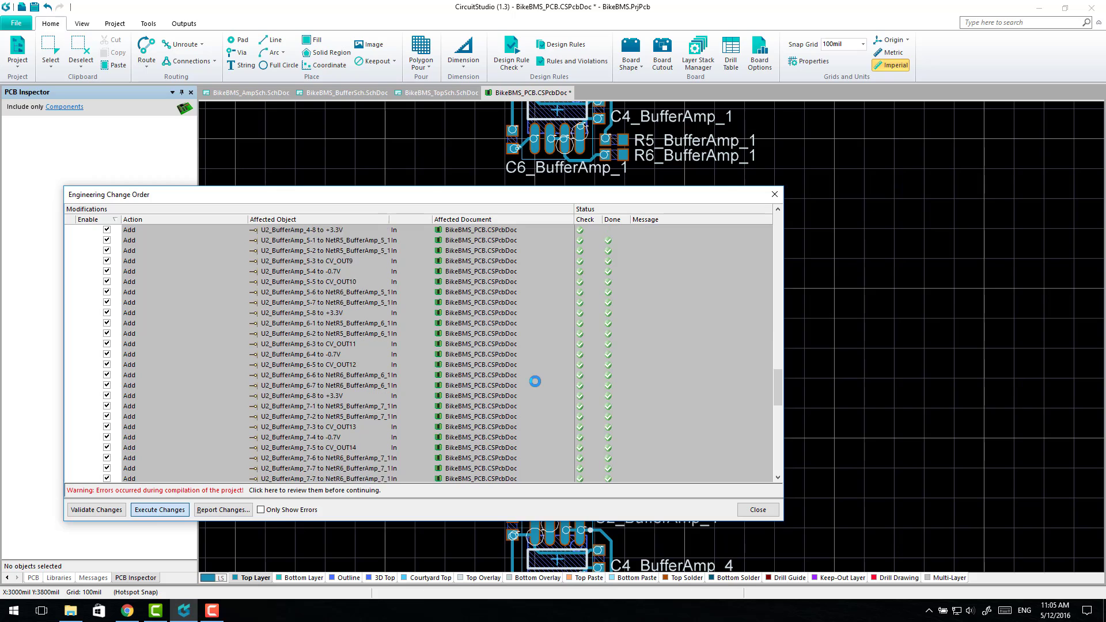
pyautogui.scroll(-3)
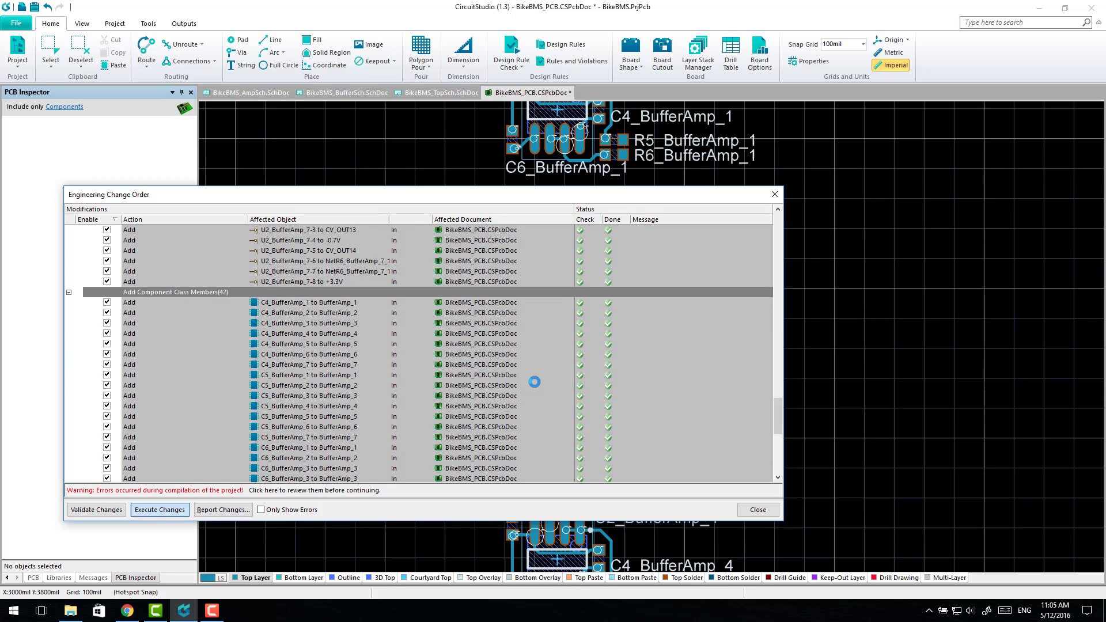
pyautogui.scroll(-3)
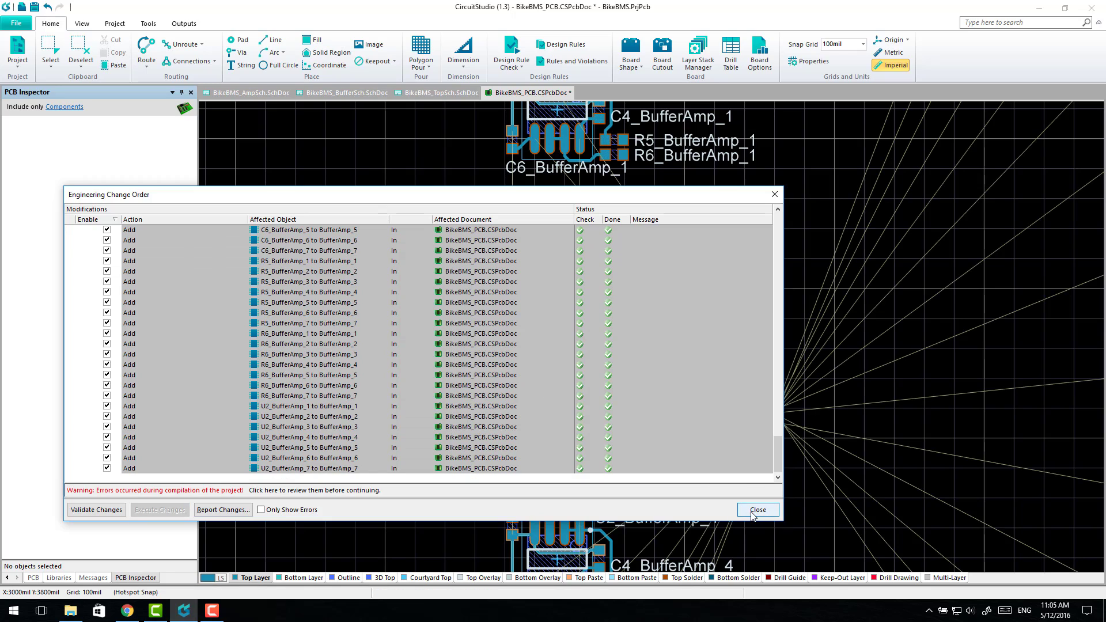
pyautogui.click(757, 510)
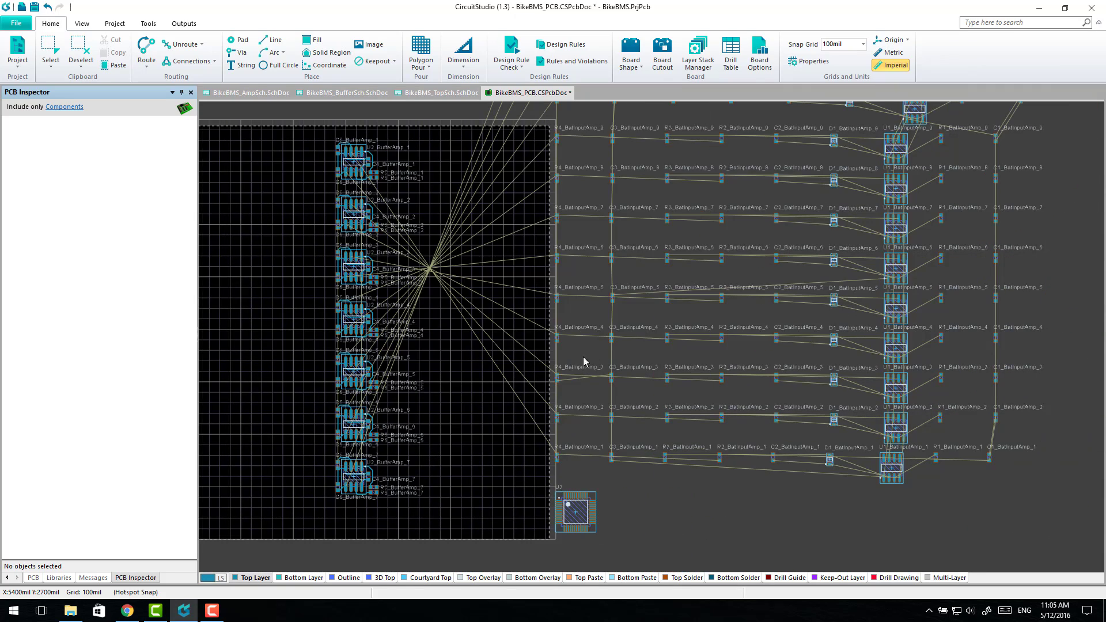
pyautogui.moveTo(358, 331)
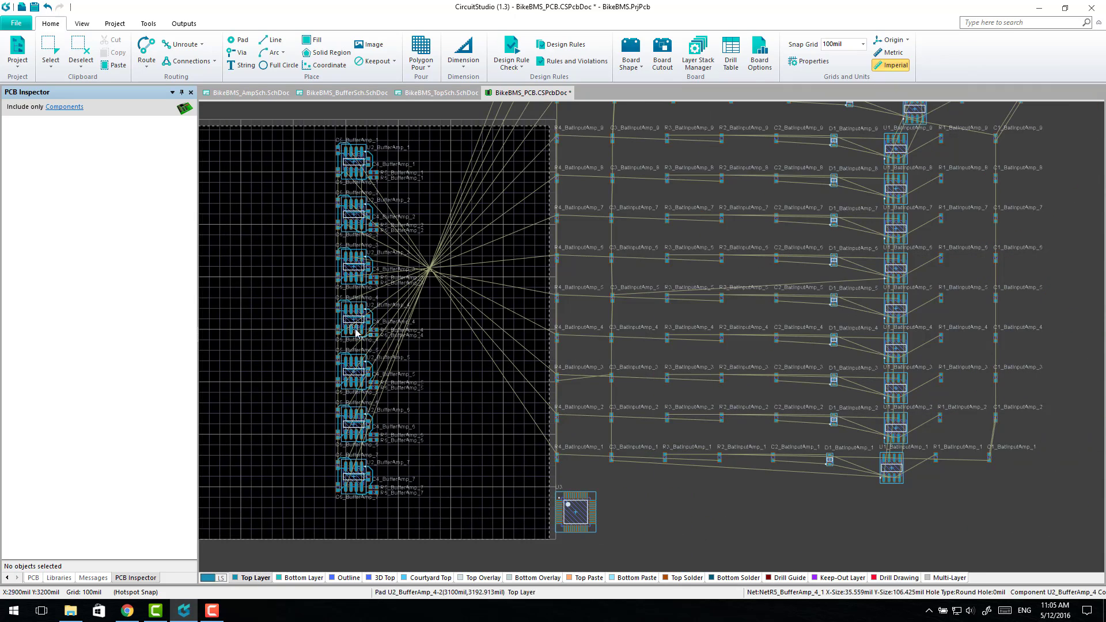
pyautogui.moveTo(367, 306)
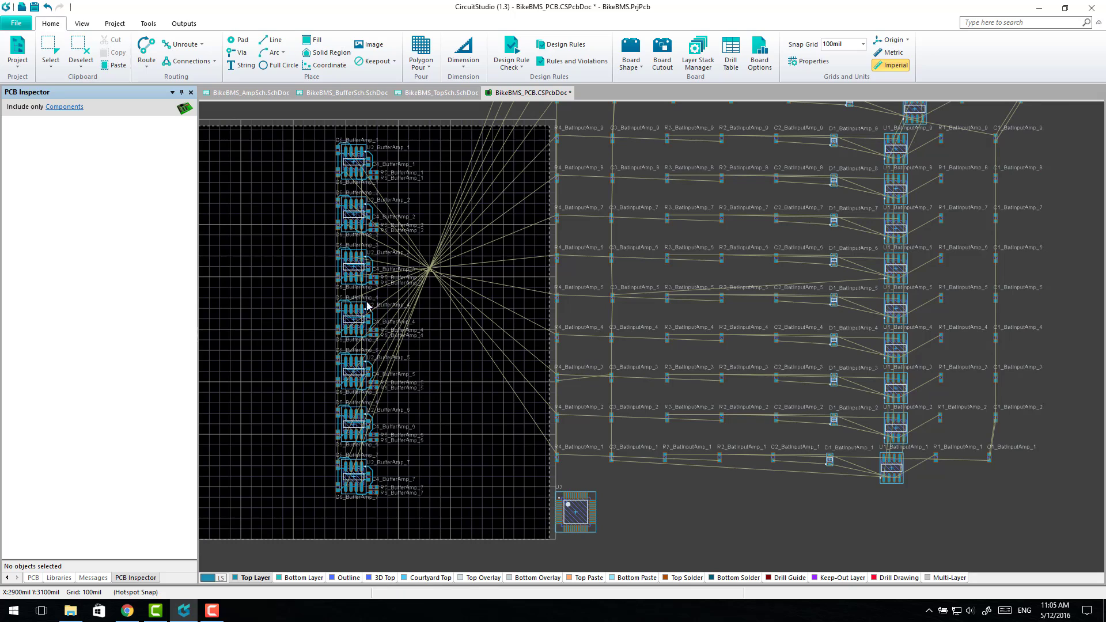
pyautogui.moveTo(420, 250)
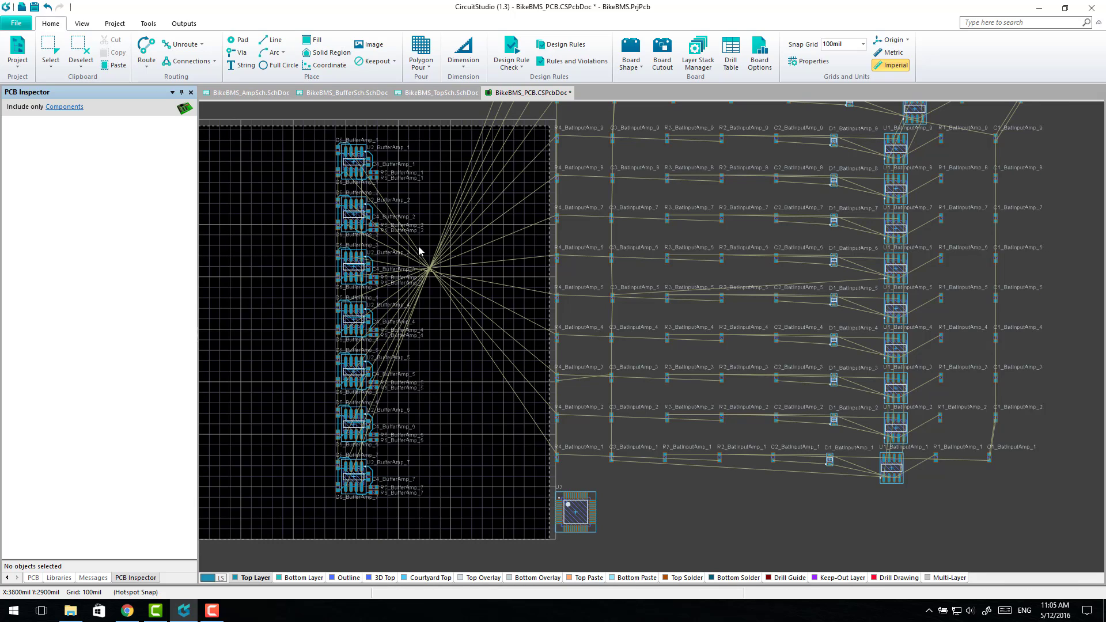
pyautogui.moveTo(332, 133)
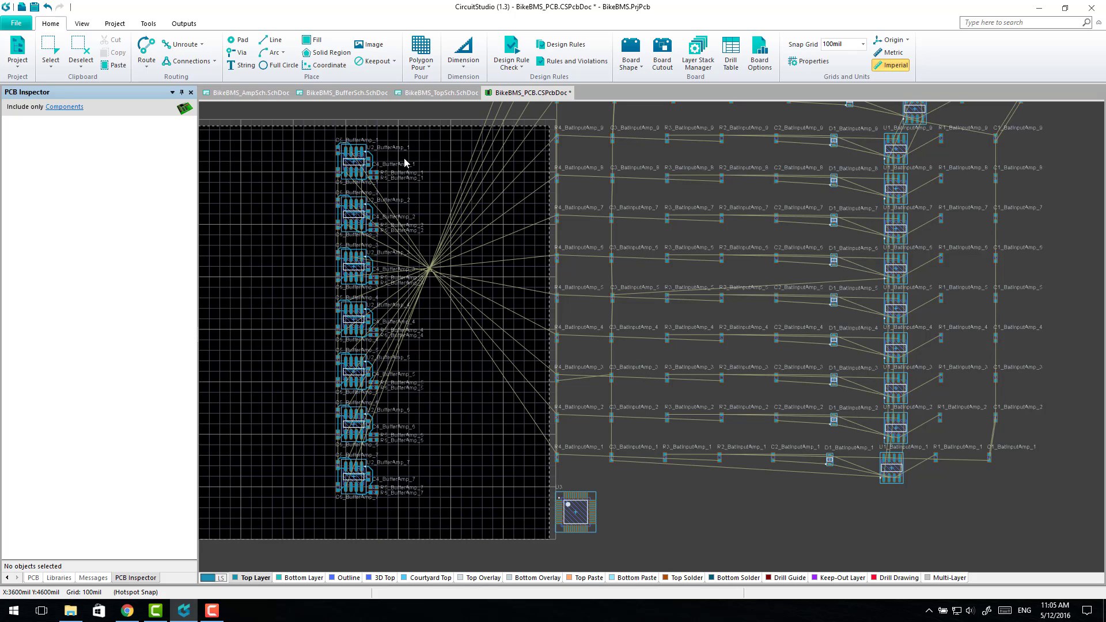
pyautogui.moveTo(379, 423)
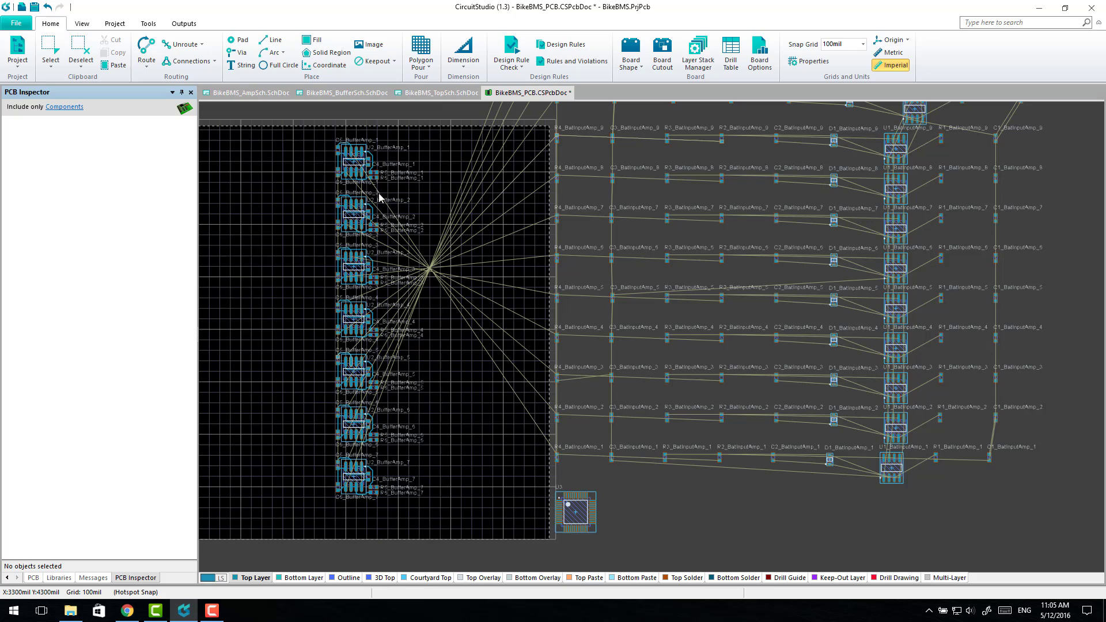
pyautogui.moveTo(459, 386)
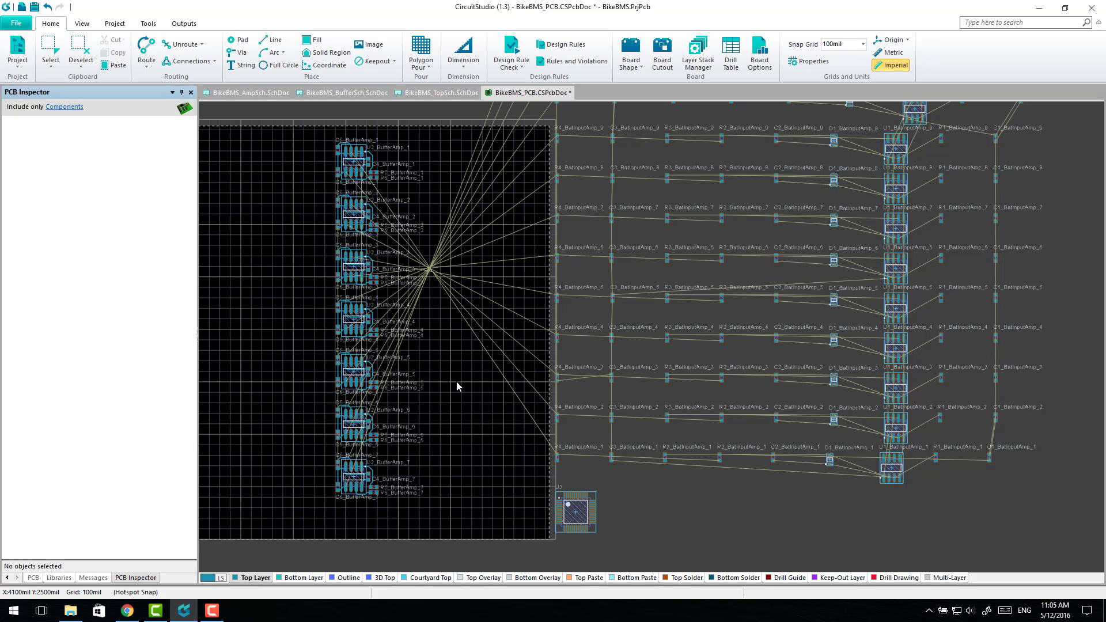
pyautogui.moveTo(464, 390)
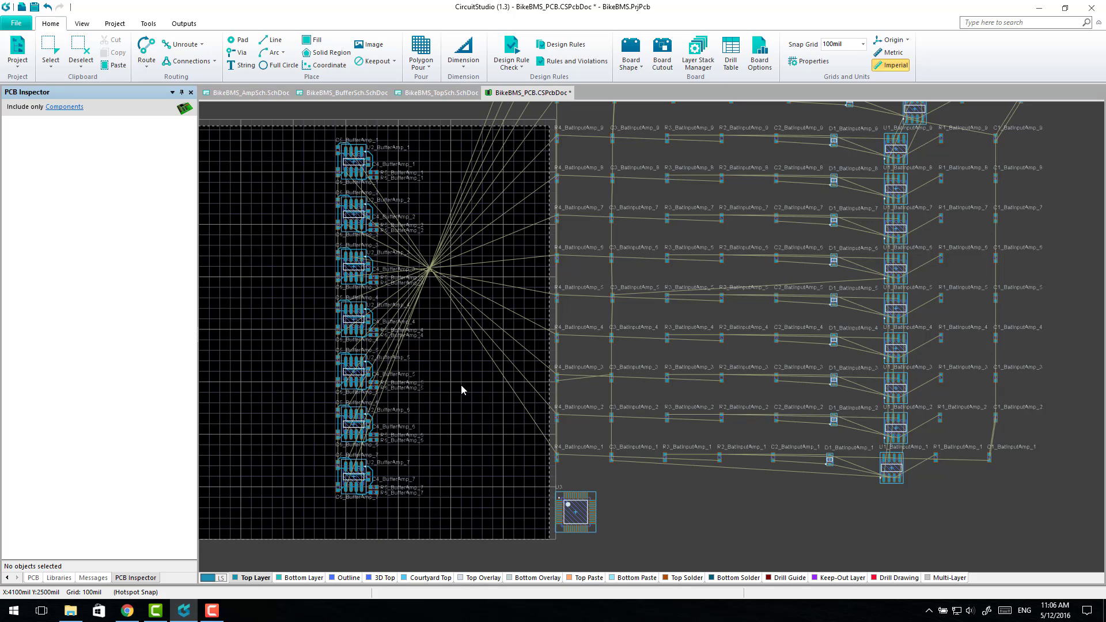
pyautogui.moveTo(460, 391)
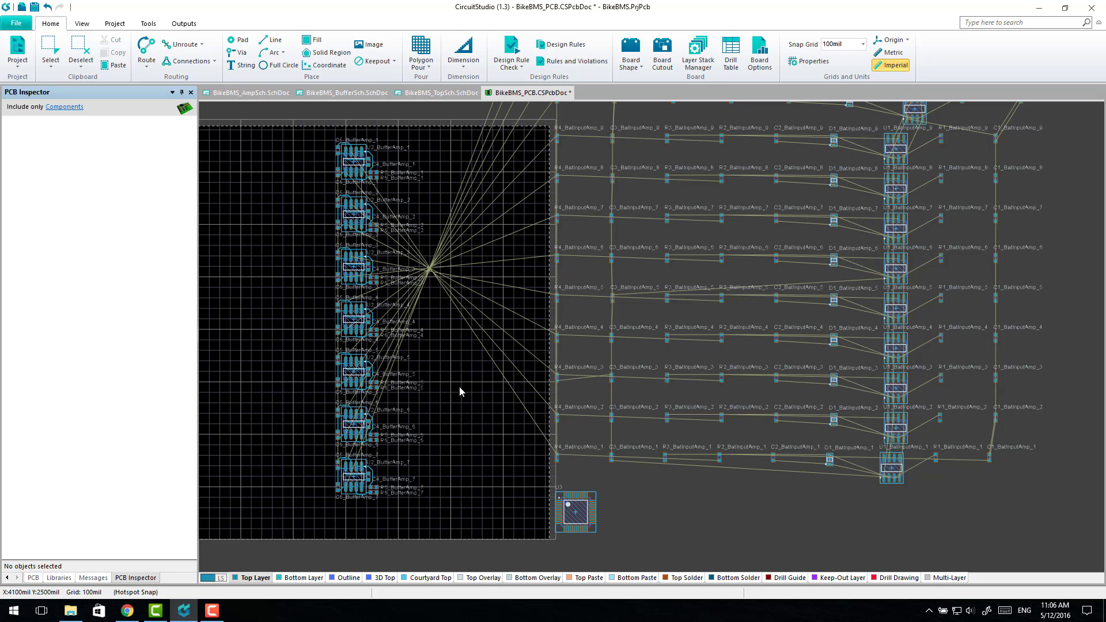
pyautogui.moveTo(455, 392)
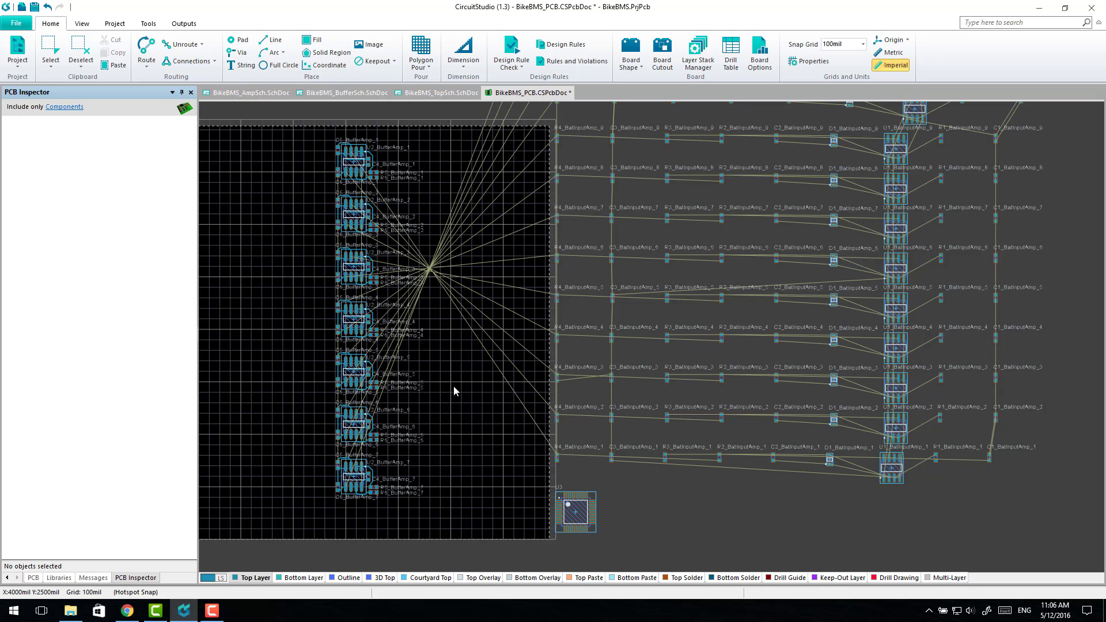
pyautogui.moveTo(452, 365)
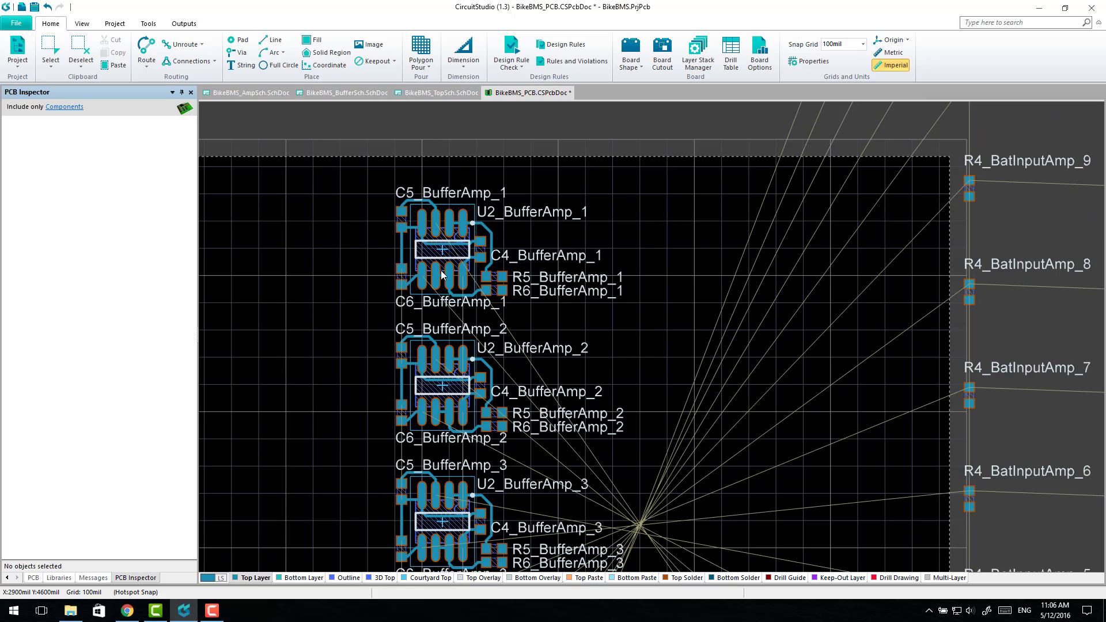
pyautogui.moveTo(356, 253)
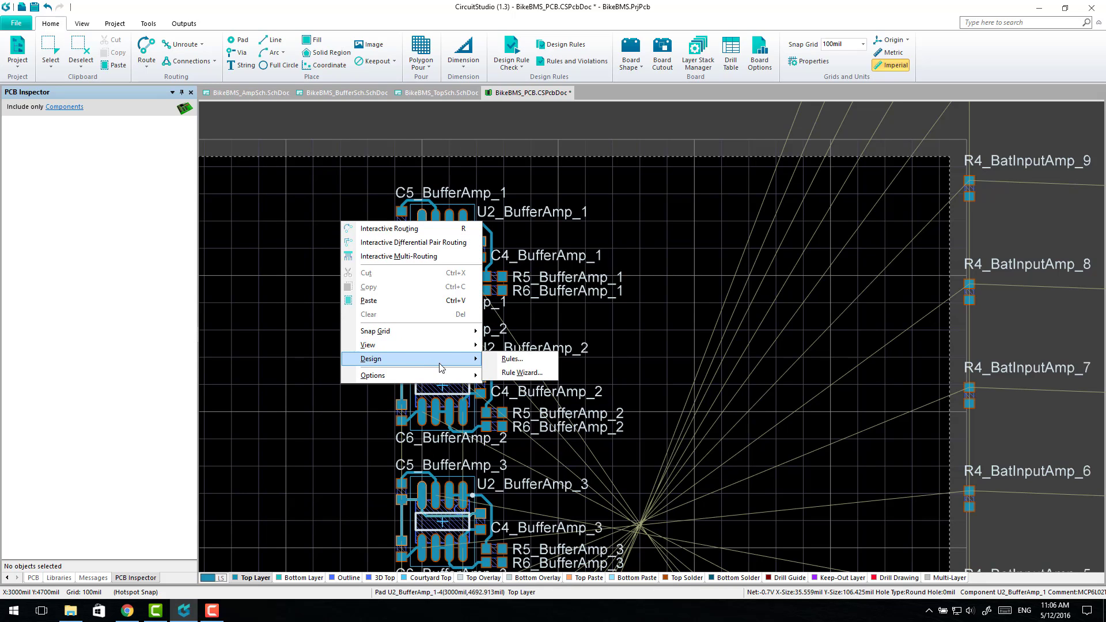
pyautogui.click(510, 358)
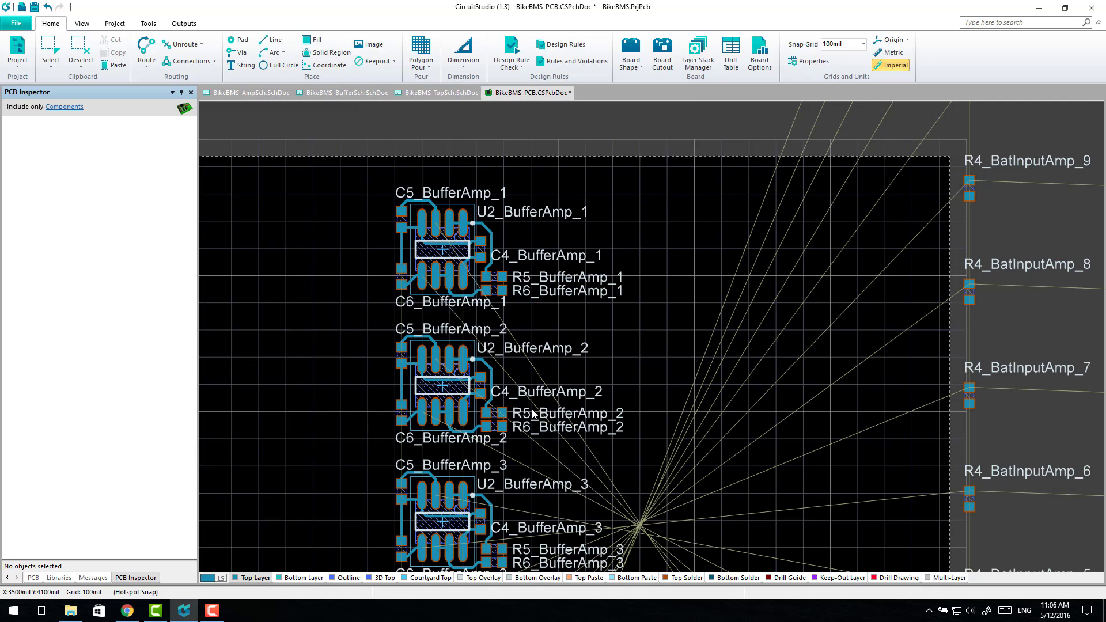
# Set Designator Display in Board Options to Display Logical Designators and confirm
pyautogui.click(759, 54)
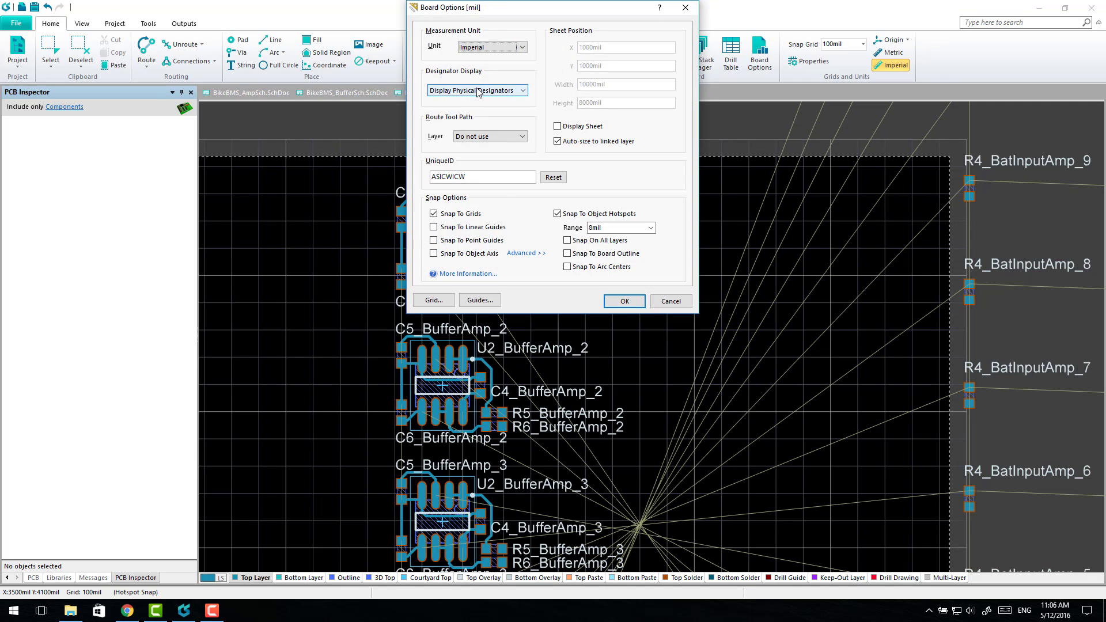
pyautogui.click(476, 90)
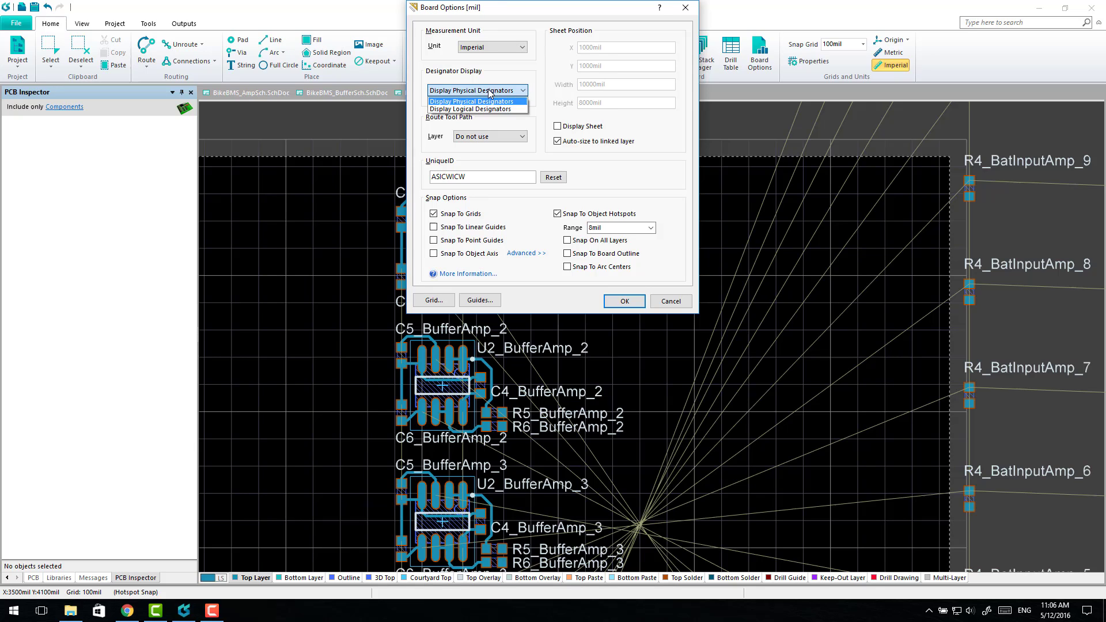
pyautogui.click(469, 110)
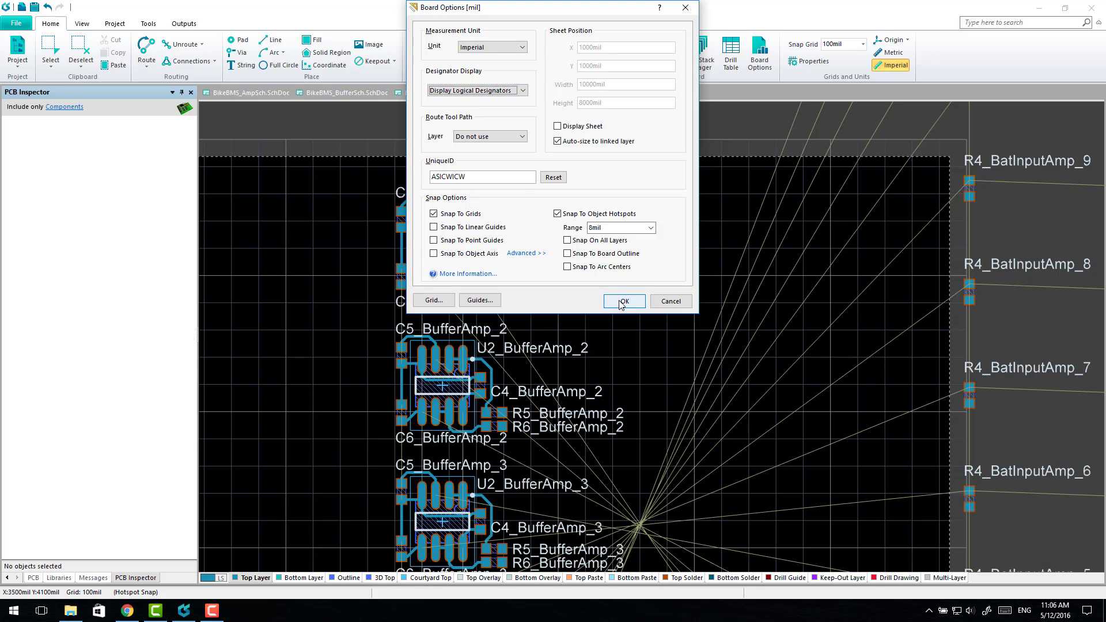
pyautogui.click(623, 301)
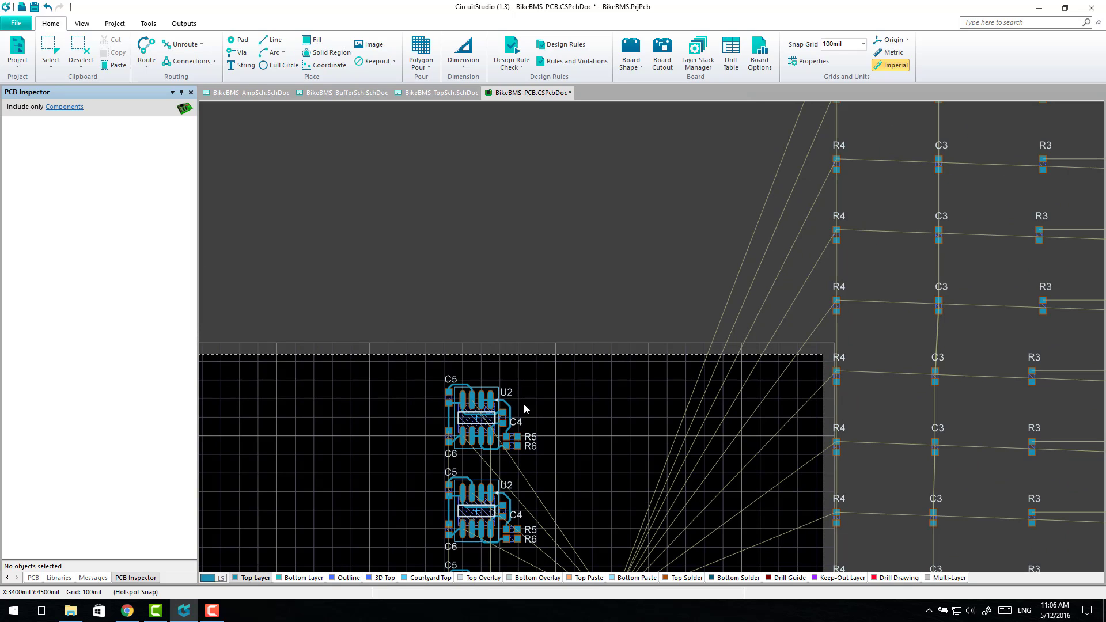
pyautogui.moveTo(486, 507)
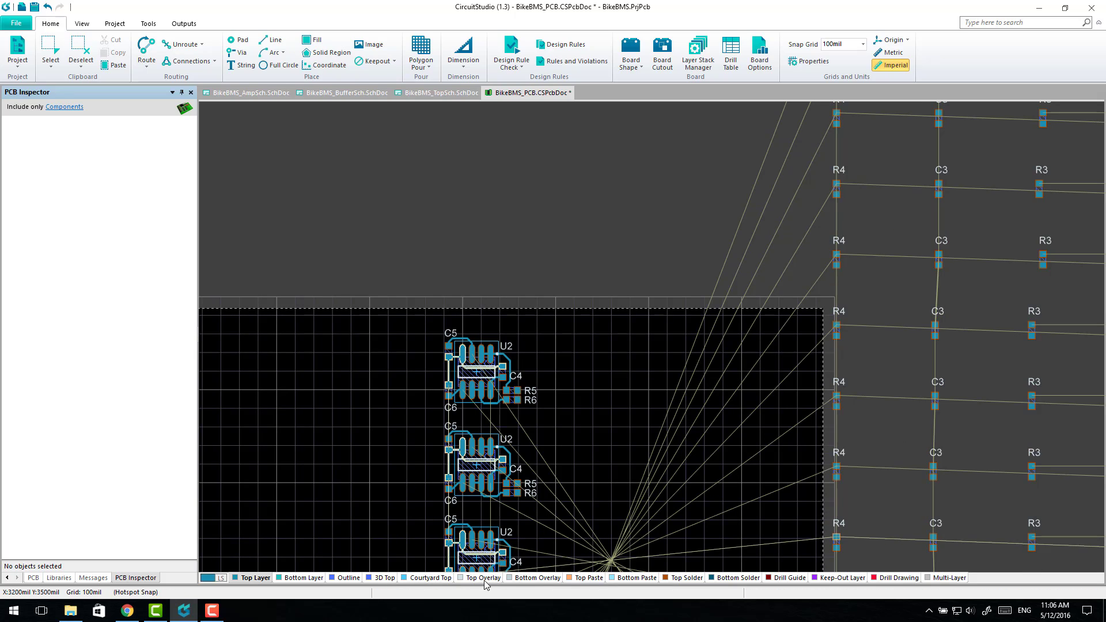
pyautogui.scroll(-3)
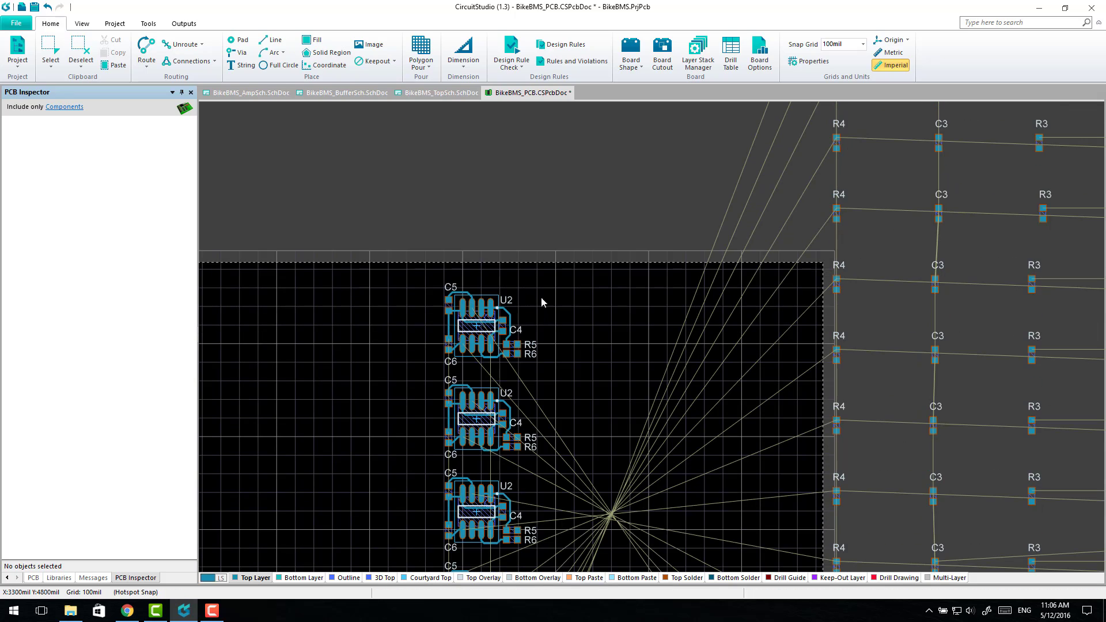
pyautogui.scroll(-3)
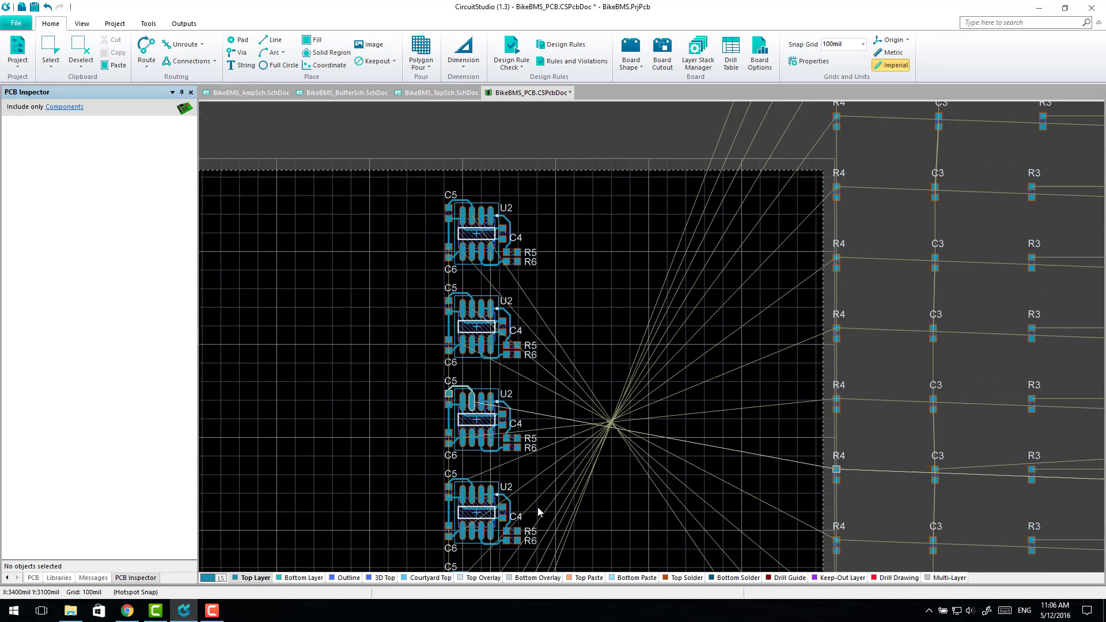